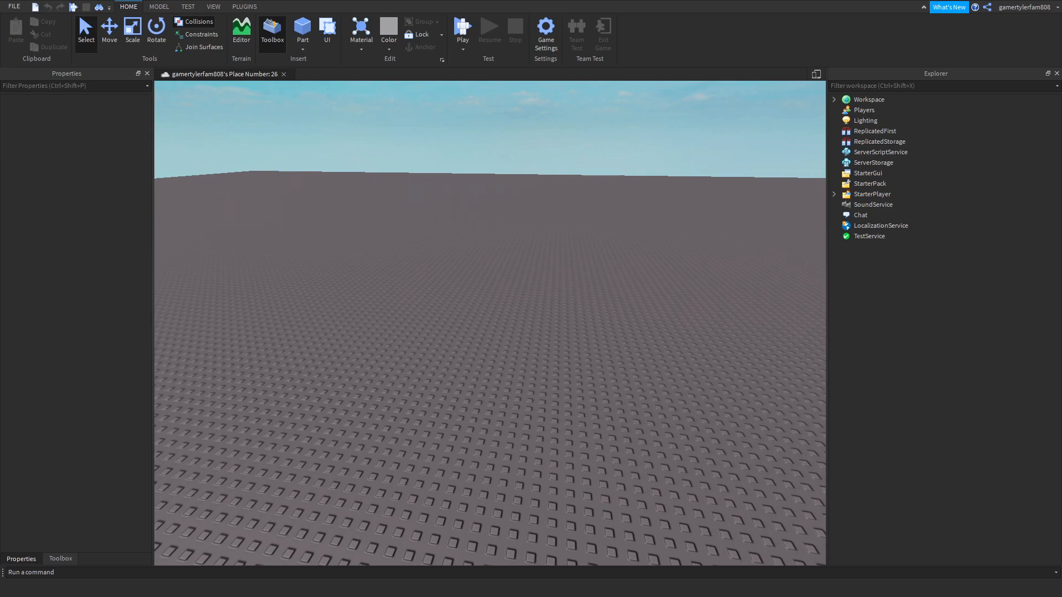
Step: Close the Properties and Explorer panes so the baseplate viewport fills the window
{"action": "left_click", "coordinate": [272, 31]}
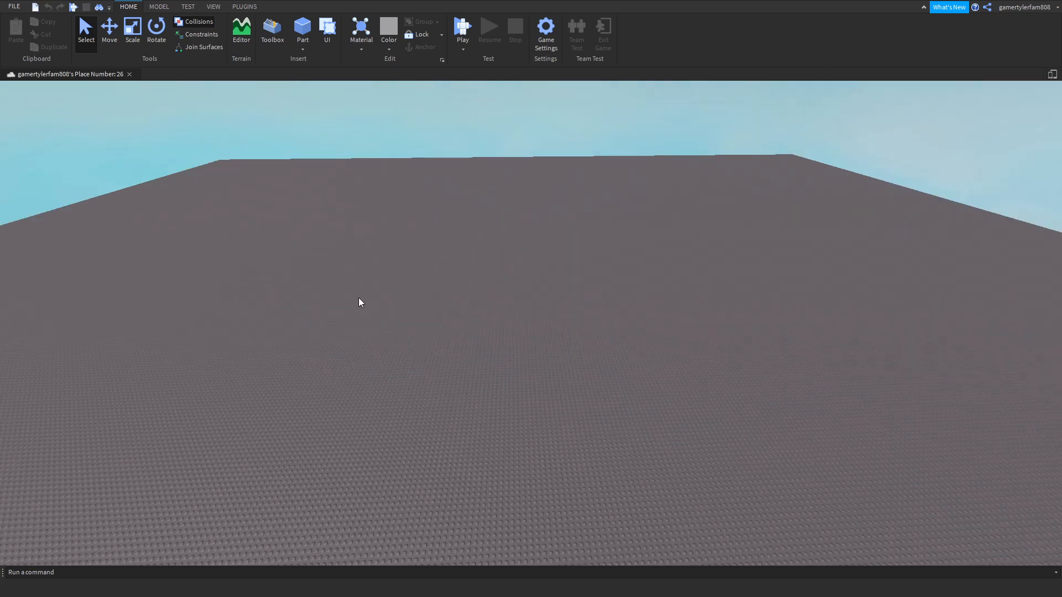
{"action": "mouse_move", "coordinate": [159, 7]}
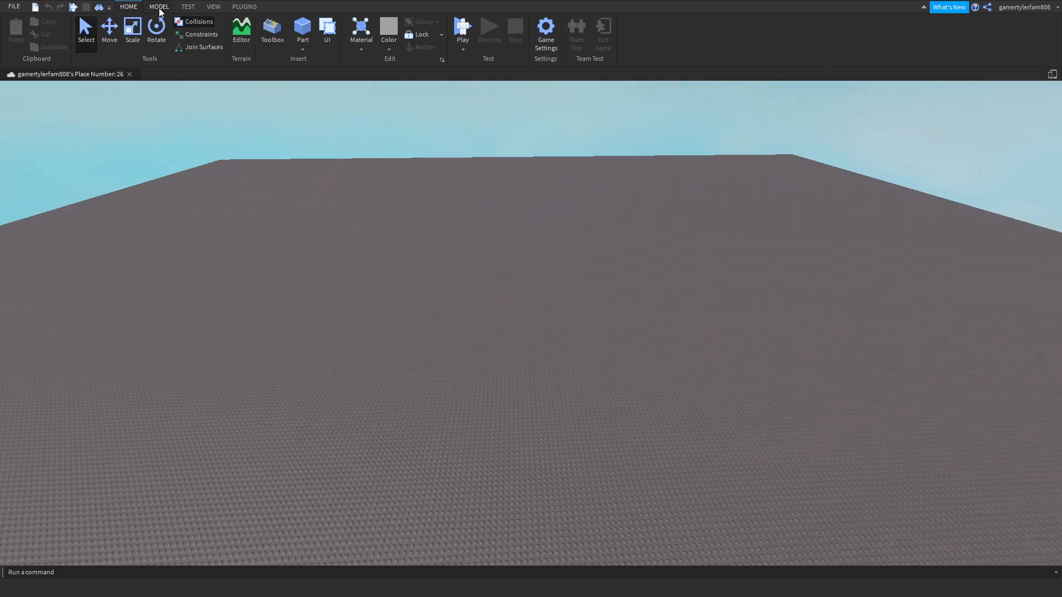
Step: Reopen Explorer and the Toolbox from the View tab, showing your Inventory models
{"action": "left_click", "coordinate": [159, 6]}
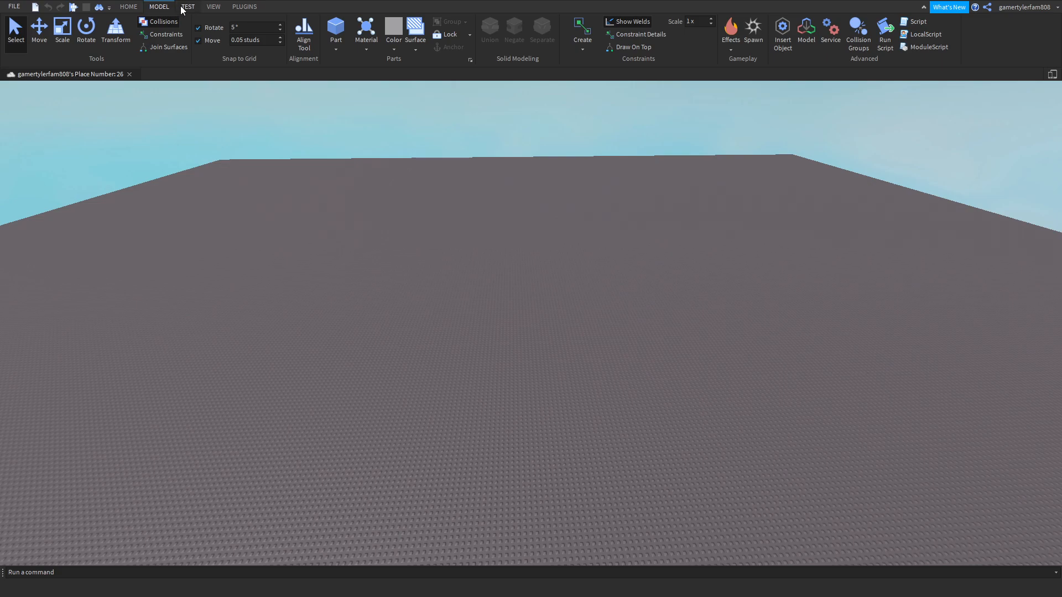
{"action": "left_click", "coordinate": [213, 7]}
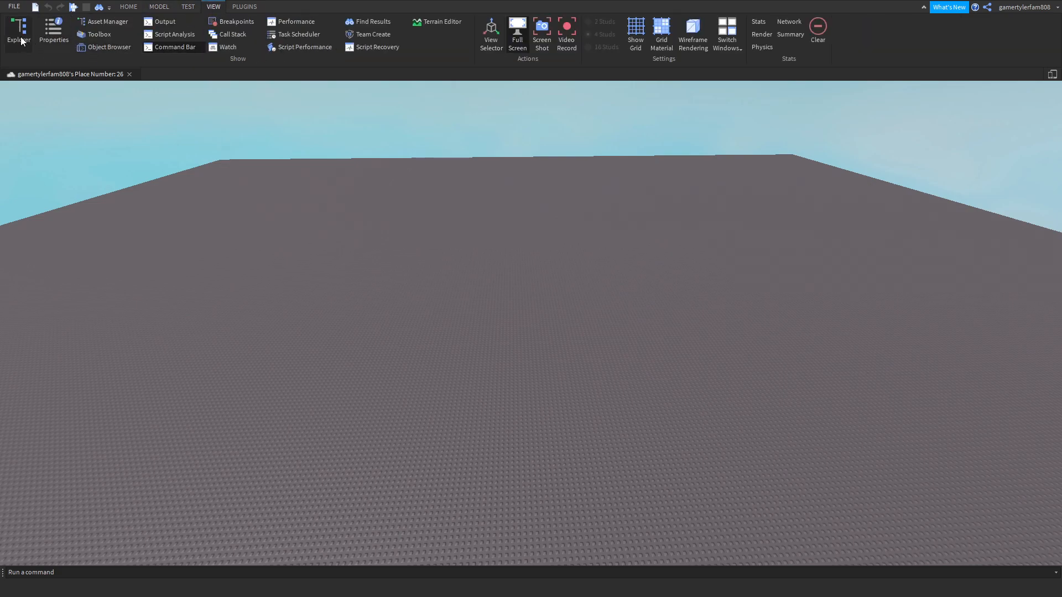
{"action": "left_click", "coordinate": [19, 34]}
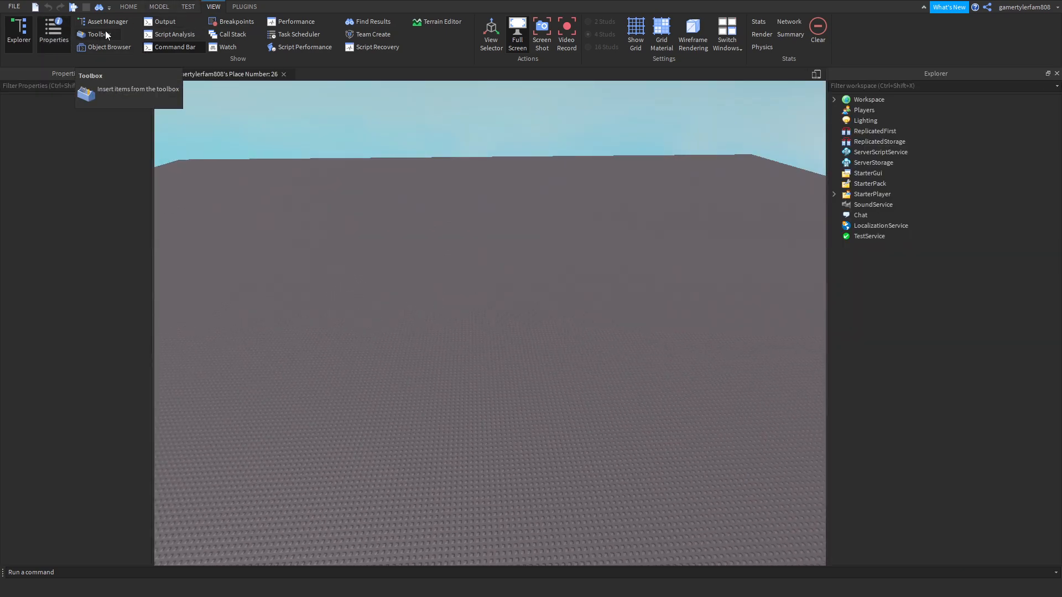
{"action": "left_click", "coordinate": [94, 34]}
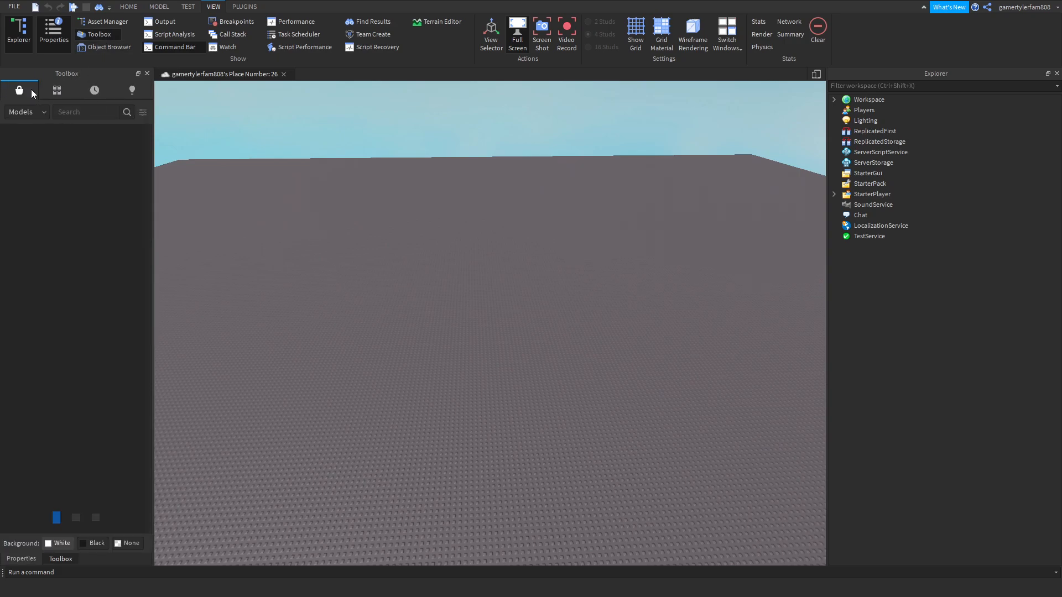
{"action": "left_click", "coordinate": [56, 90]}
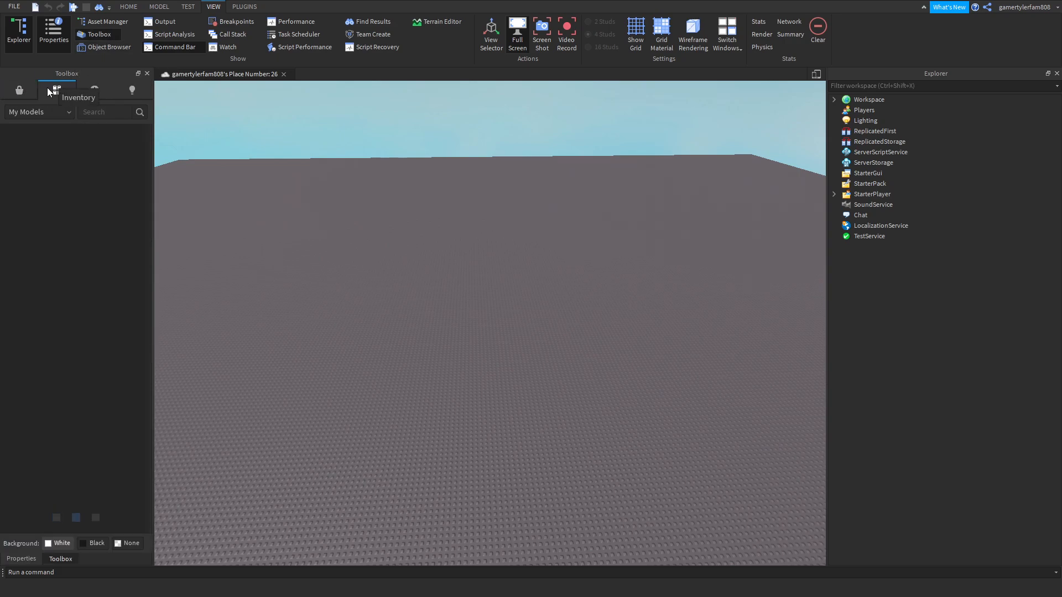
Step: Insert the Karbon Studio donation board from My Models and expand Boards in Explorer
{"action": "left_click", "coordinate": [56, 90]}
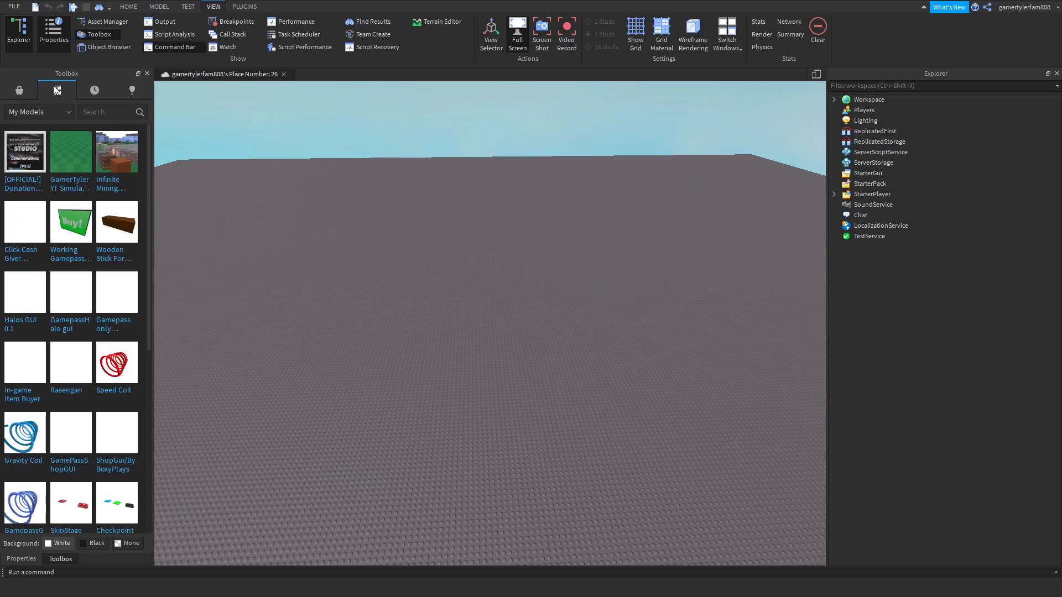
{"action": "mouse_move", "coordinate": [25, 152]}
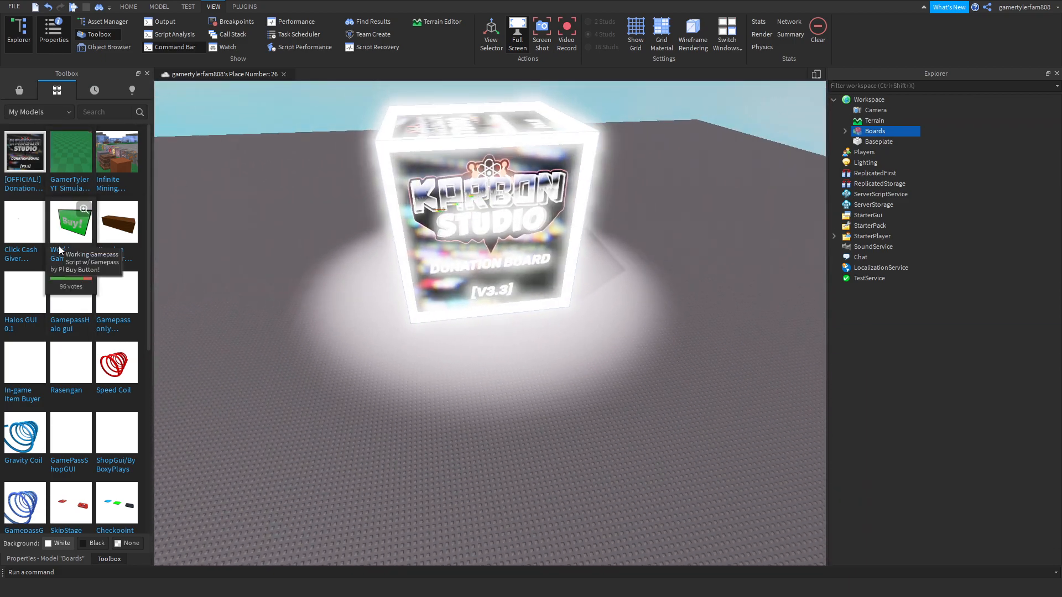
{"action": "mouse_move", "coordinate": [199, 143]}
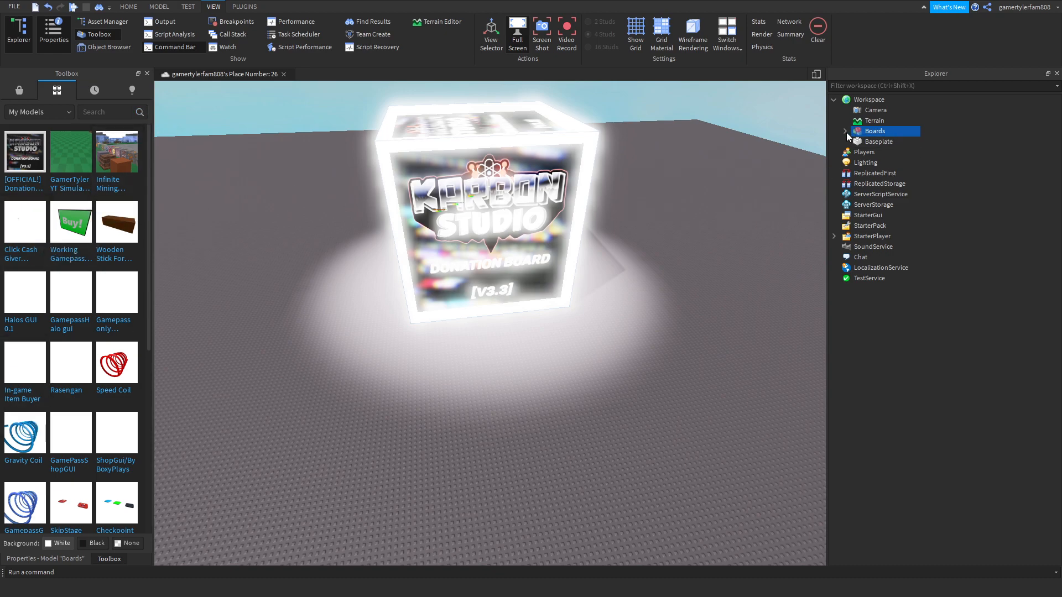
{"action": "left_click", "coordinate": [845, 130]}
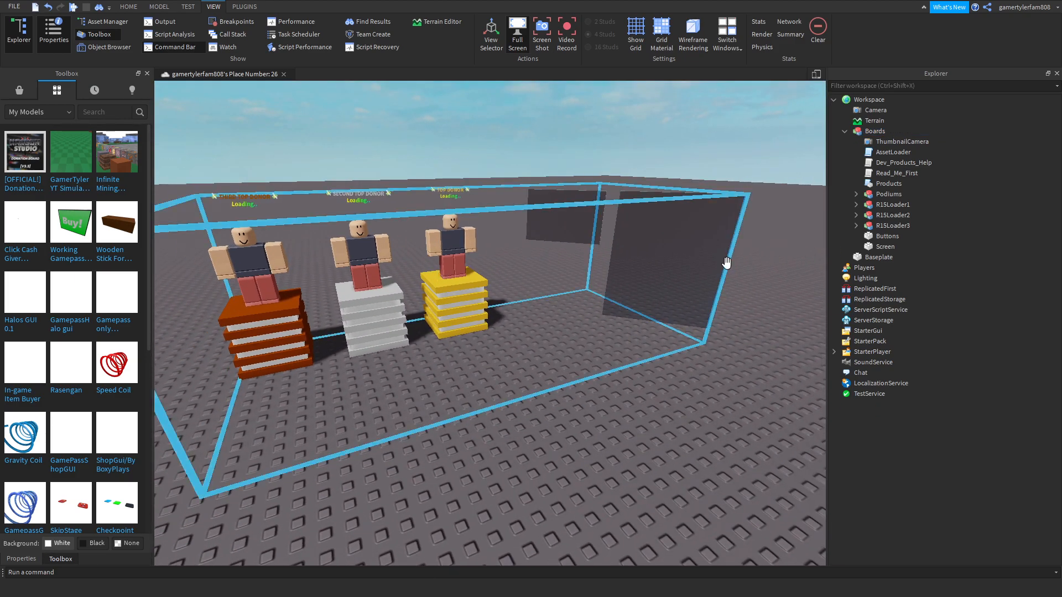
Step: Open the Products ModuleScript and scroll to its eight product prices and IDs
{"action": "double_click", "coordinate": [888, 184]}
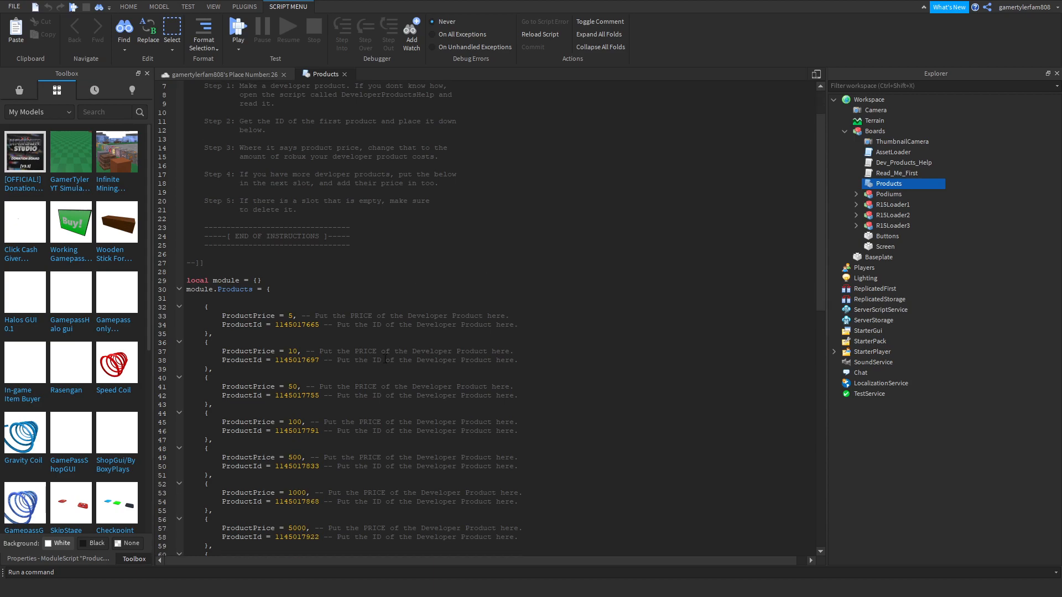
{"action": "scroll", "scroll_direction": "down", "scroll_amount": 3}
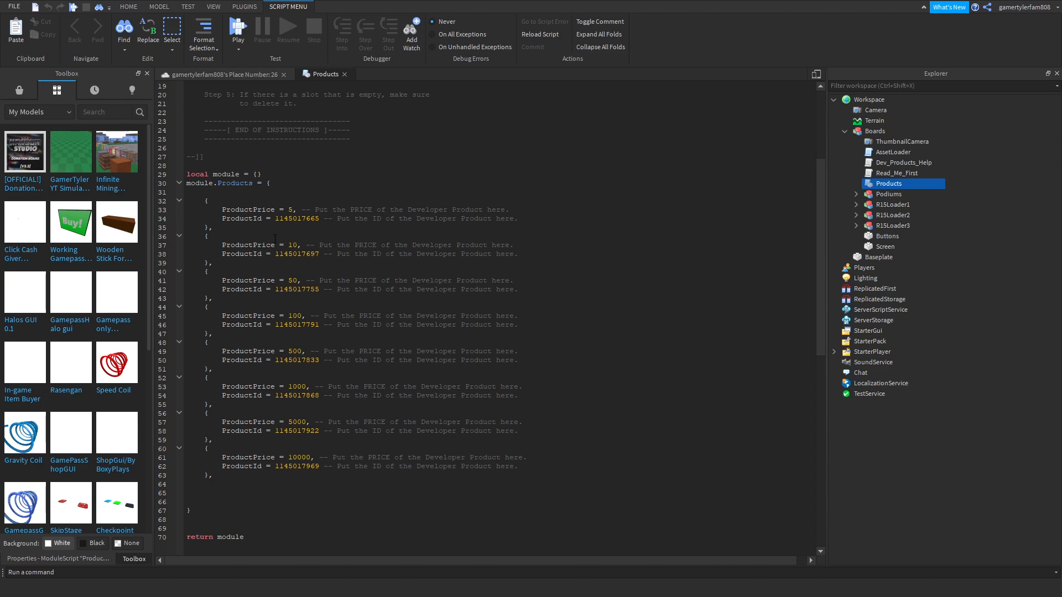
{"action": "left_click", "coordinate": [302, 431]}
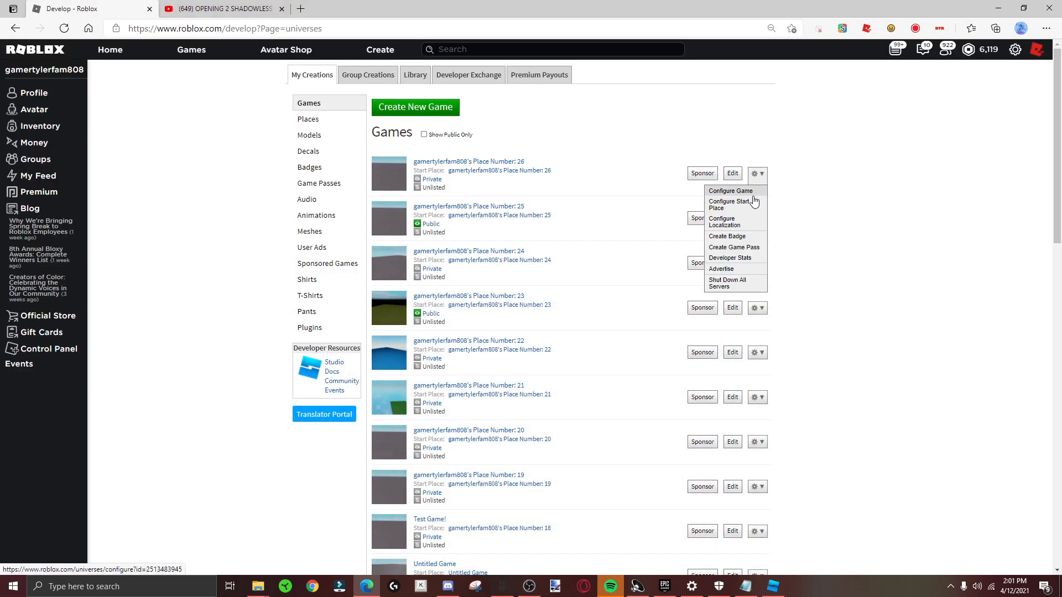
{"action": "mouse_move", "coordinate": [733, 205]}
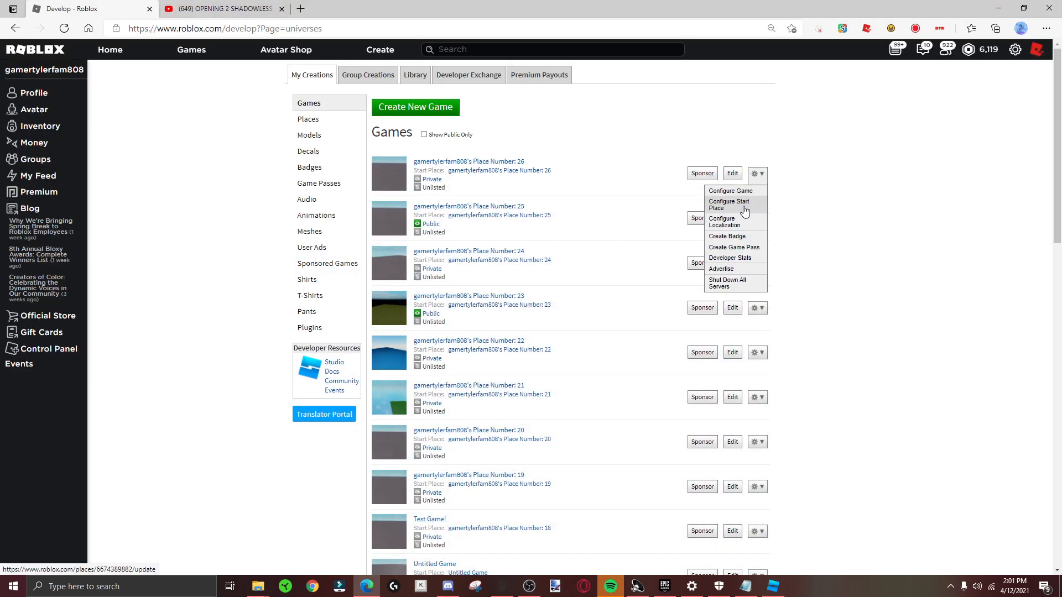
Step: Create a '5 donation' developer product priced at 5 Robux for the start place
{"action": "left_click", "coordinate": [729, 204]}
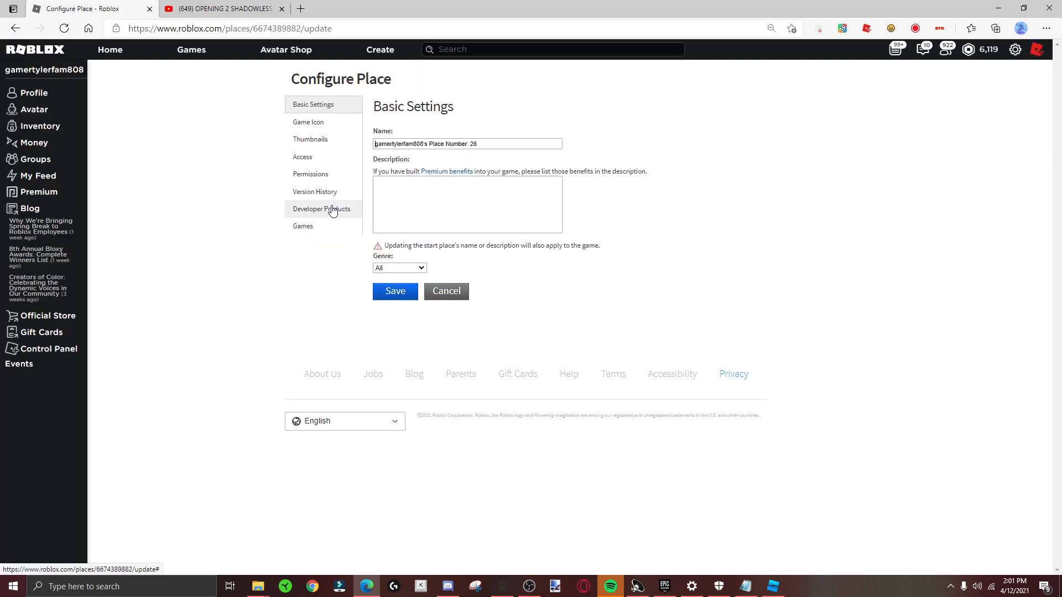
{"action": "left_click", "coordinate": [321, 208]}
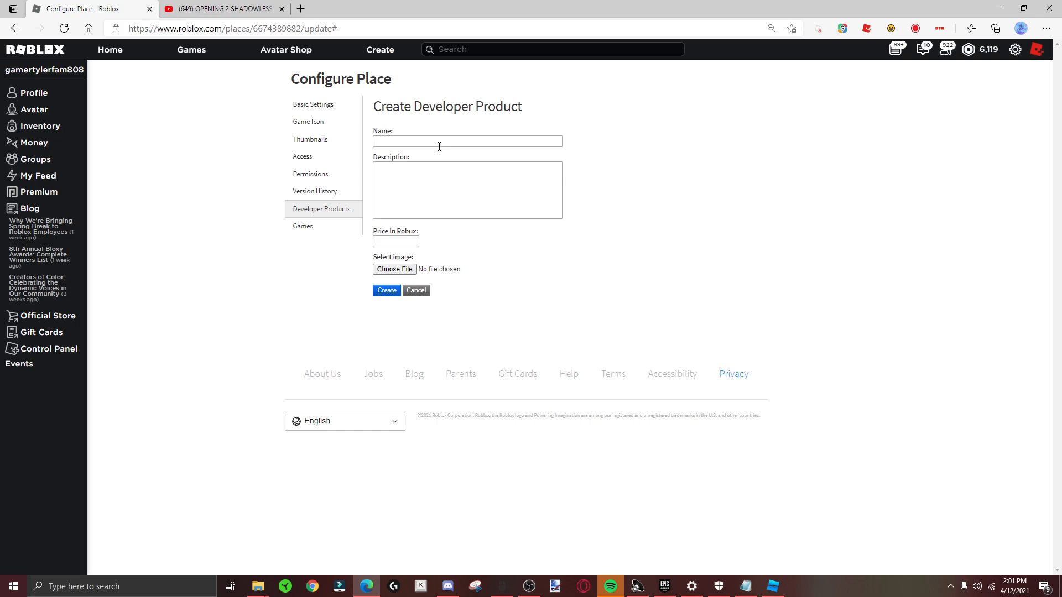
{"action": "type", "text": "5 don"}
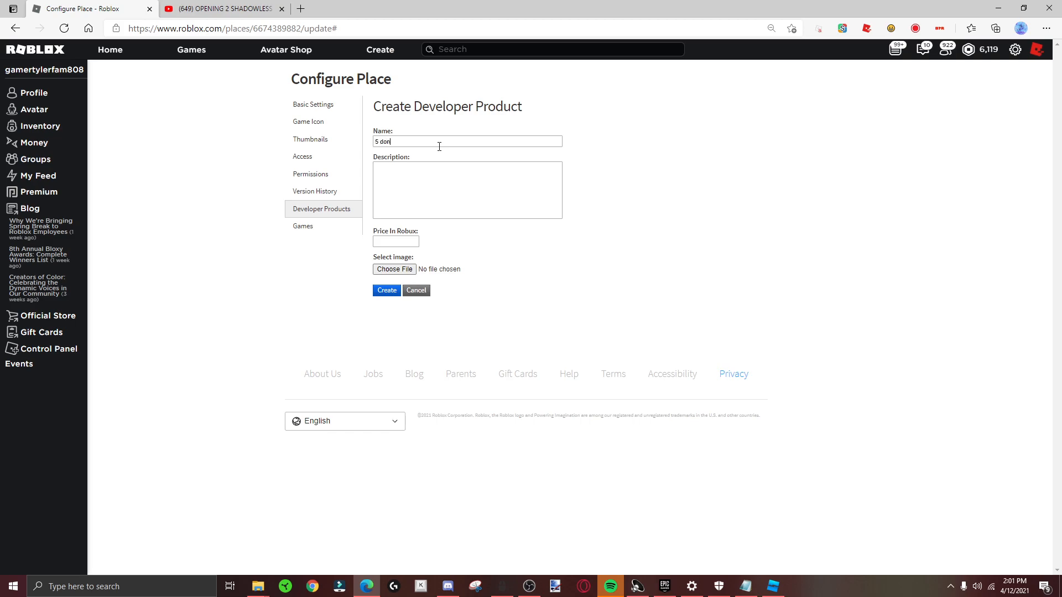
{"action": "type", "text": "ation"}
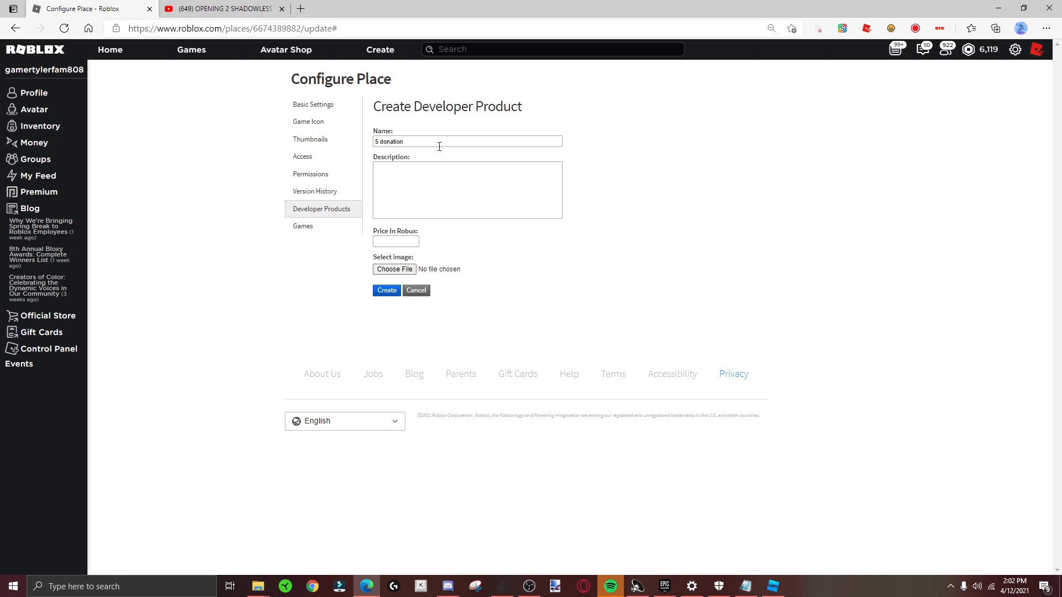
{"action": "type", "text": "5 donation"}
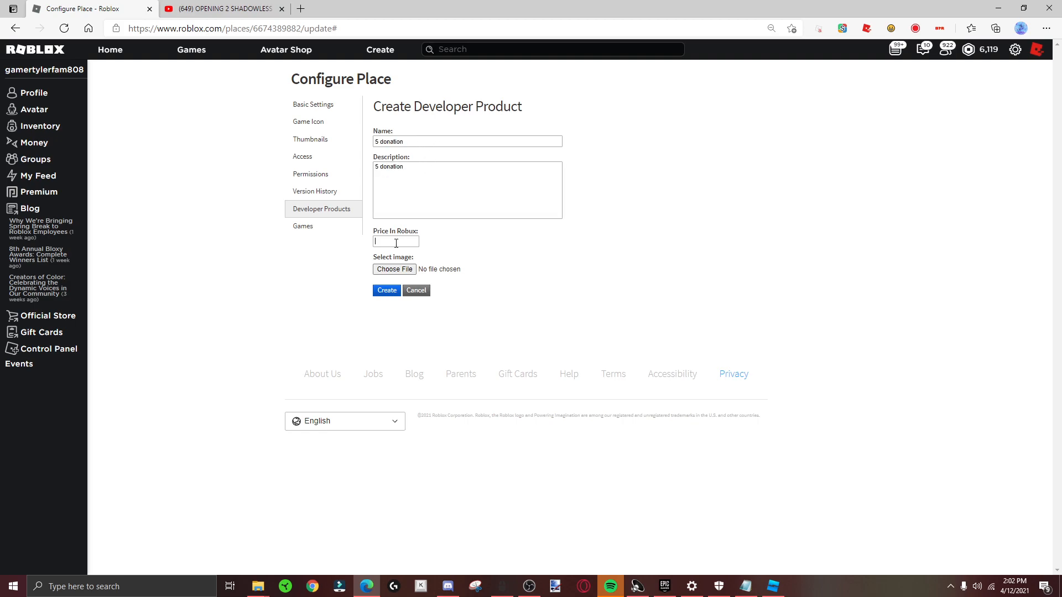
{"action": "left_click", "coordinate": [386, 290]}
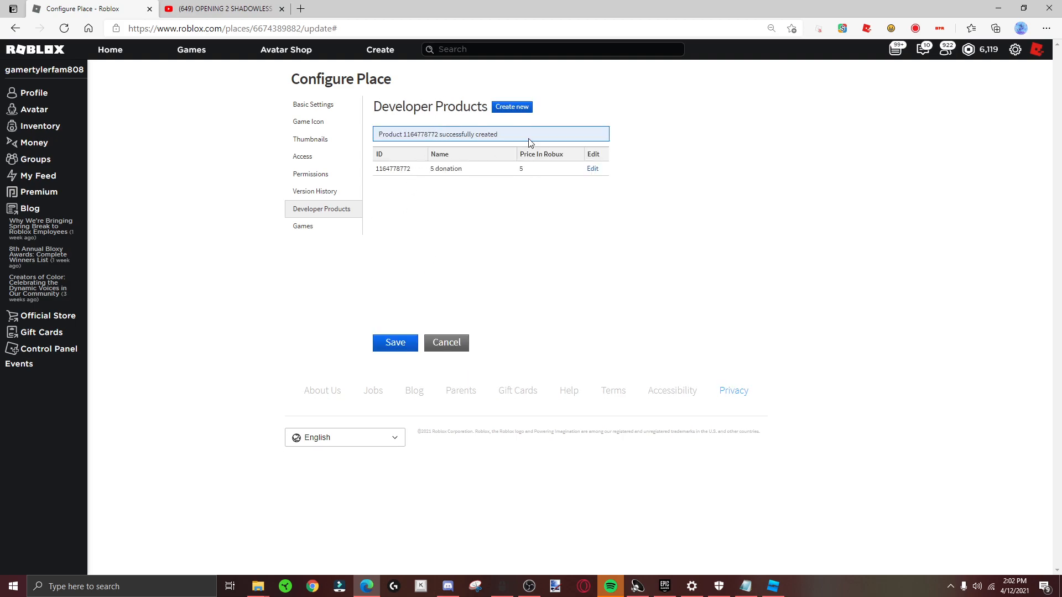
Step: Create the '10 donation' developer product priced at 10 Robux
{"action": "left_click", "coordinate": [512, 106]}
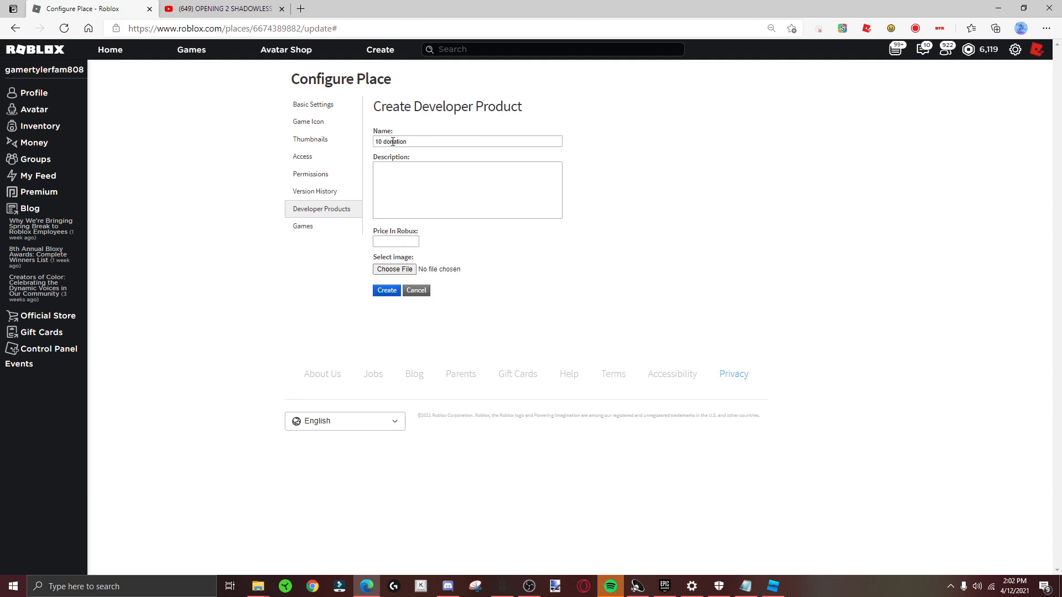
{"action": "type", "text": "donation"}
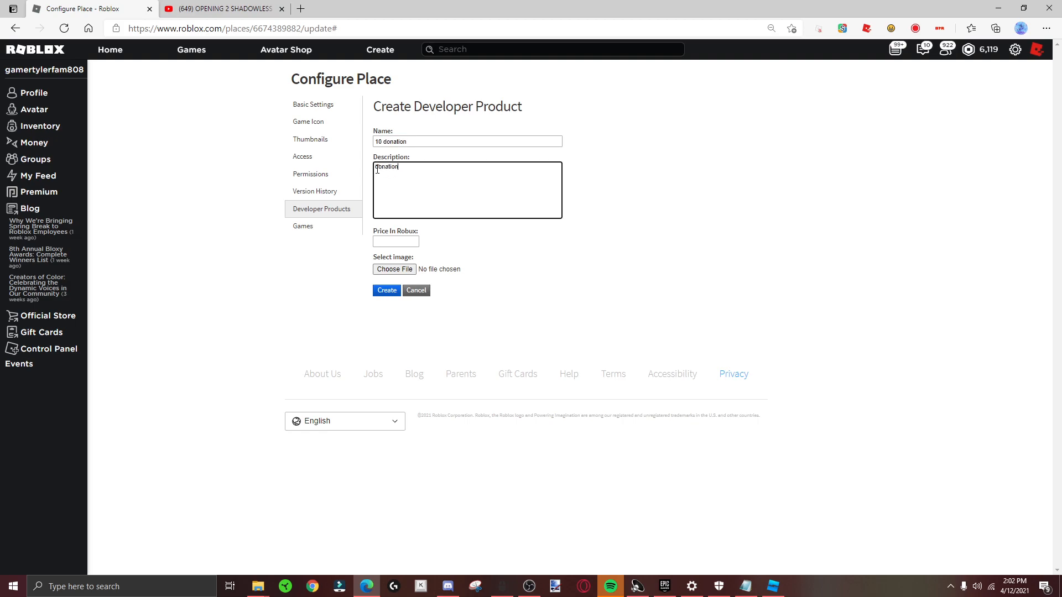
{"action": "type", "text": "10"}
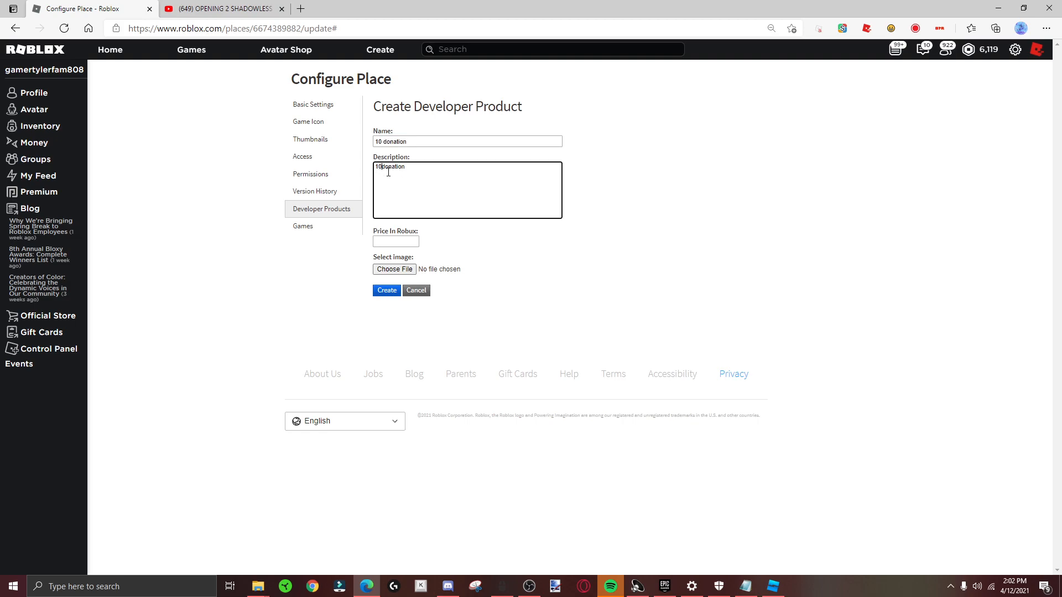
{"action": "type", "text": "1"}
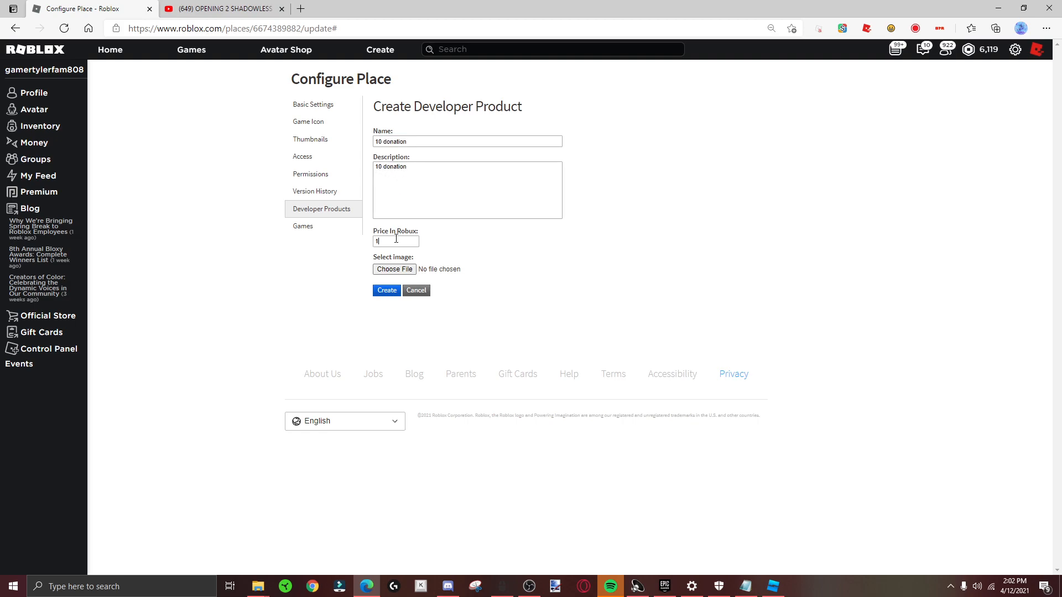
{"action": "left_click", "coordinate": [386, 290]}
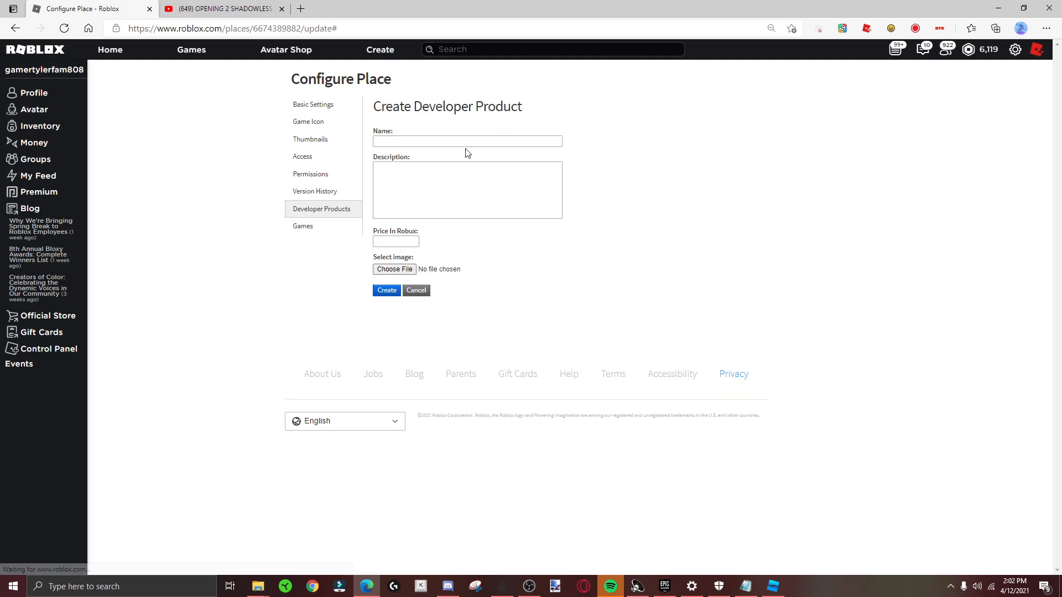
Step: Create the '50 donation' developer product priced at 50 Robux
{"action": "type", "text": "50 donation"}
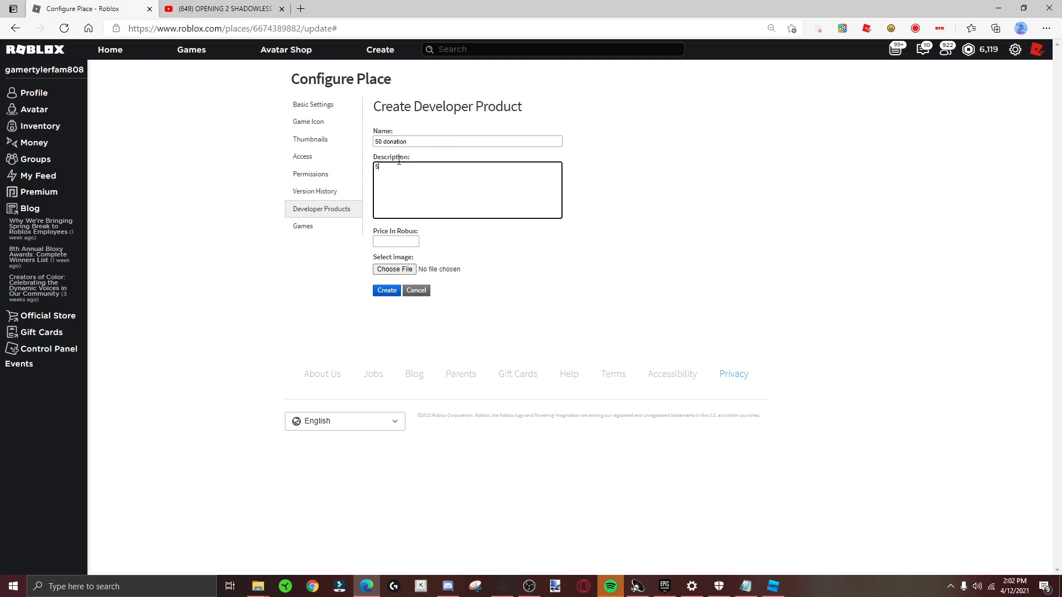
{"action": "type", "text": "50 donation"}
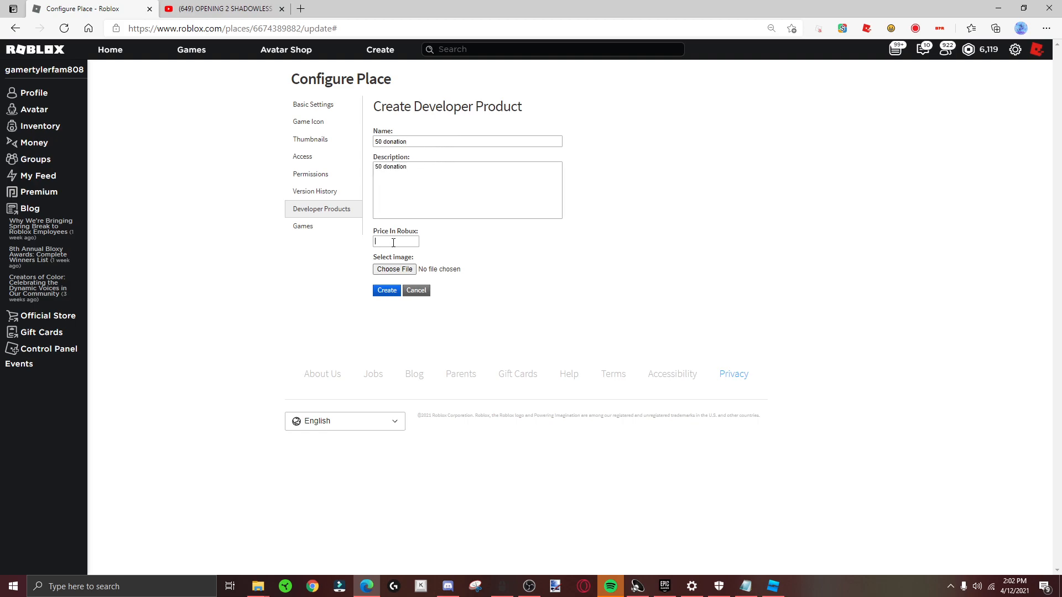
{"action": "left_click", "coordinate": [386, 290]}
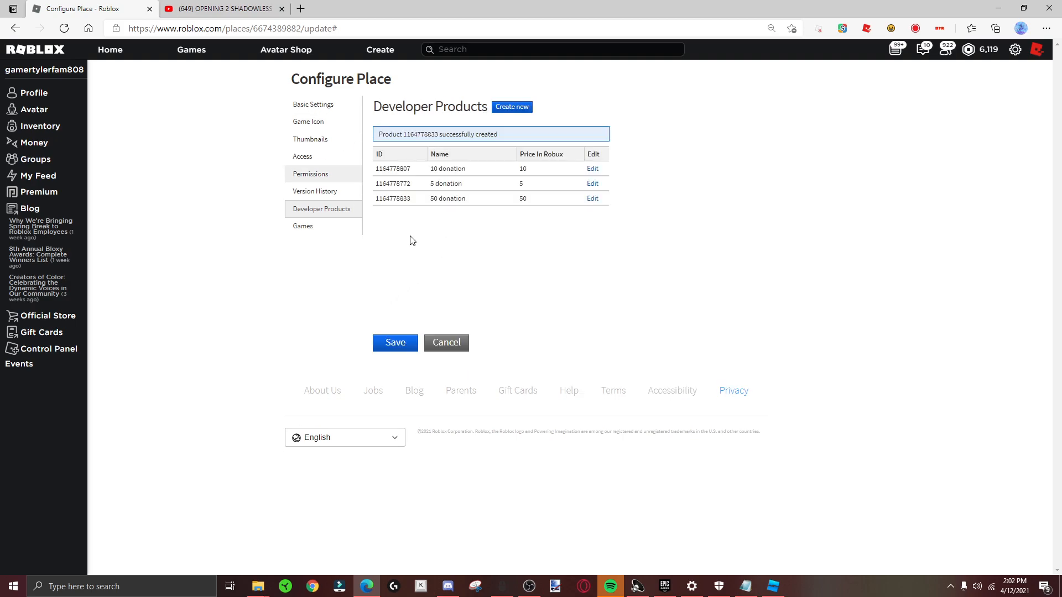
Step: Create the '100 donation' developer product priced at 100 Robux
{"action": "left_click", "coordinate": [513, 106]}
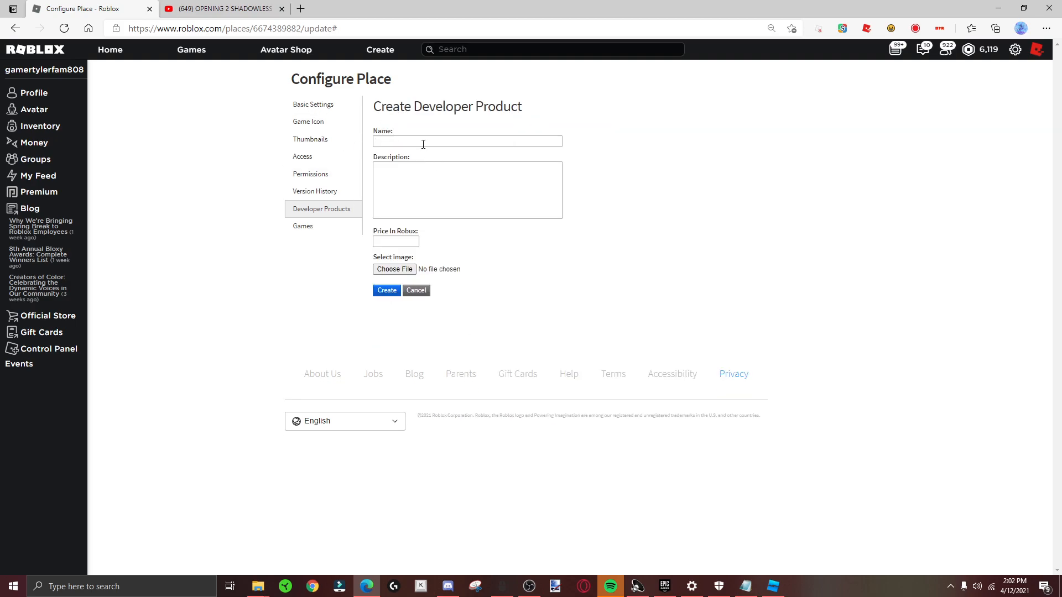
{"action": "type", "text": "100 donation"}
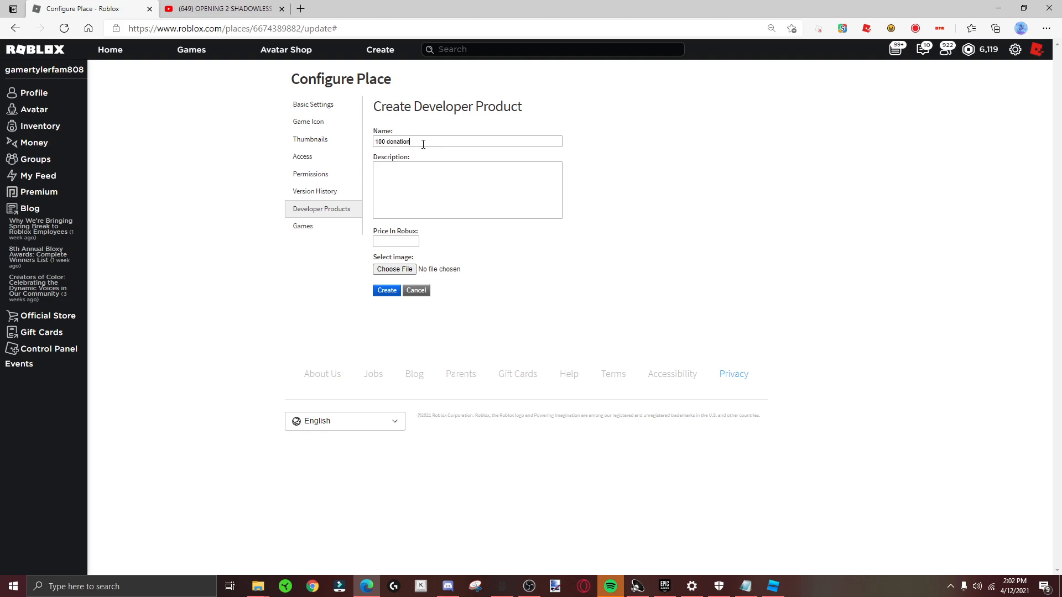
{"action": "left_click", "coordinate": [467, 191]}
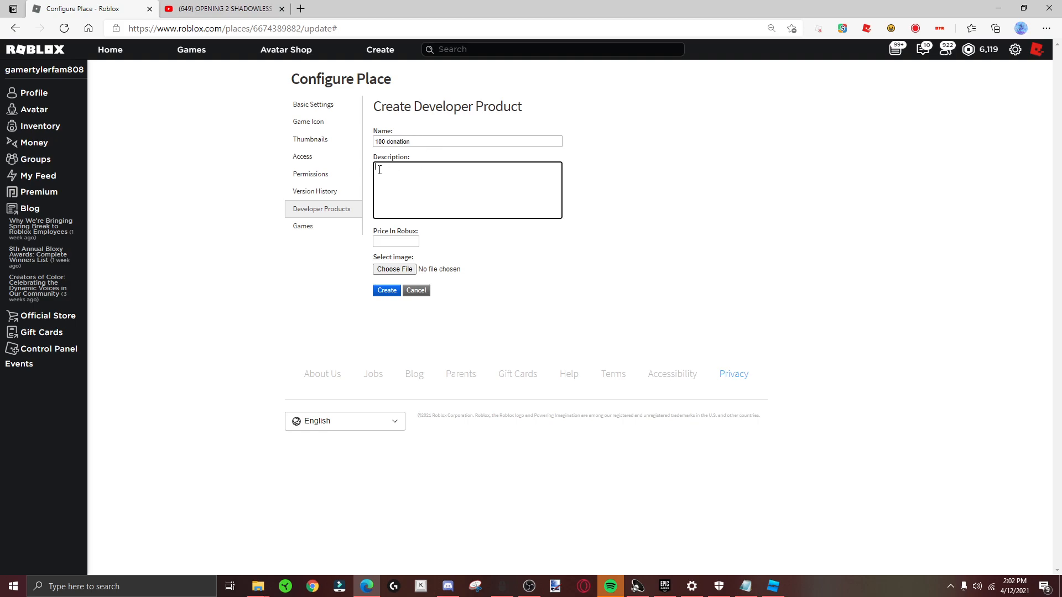
{"action": "type", "text": "100 donation"}
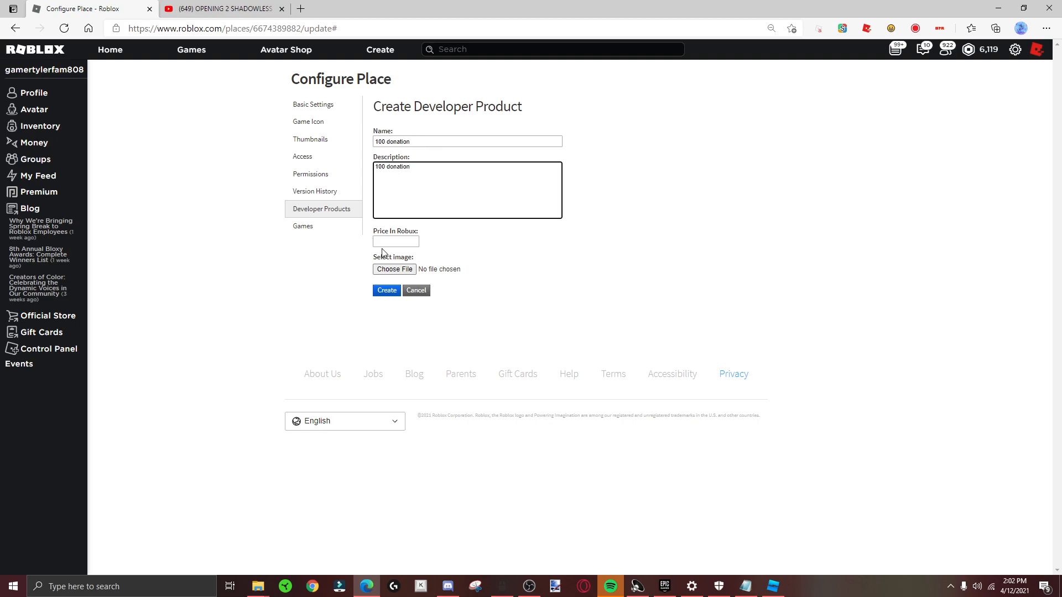
{"action": "type", "text": "100"}
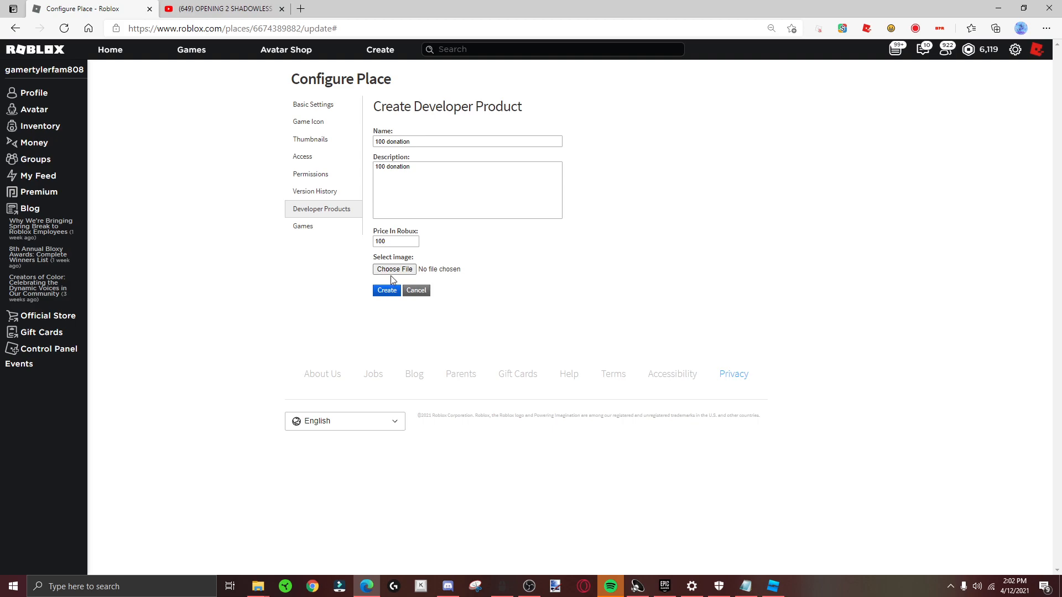
{"action": "left_click", "coordinate": [386, 290]}
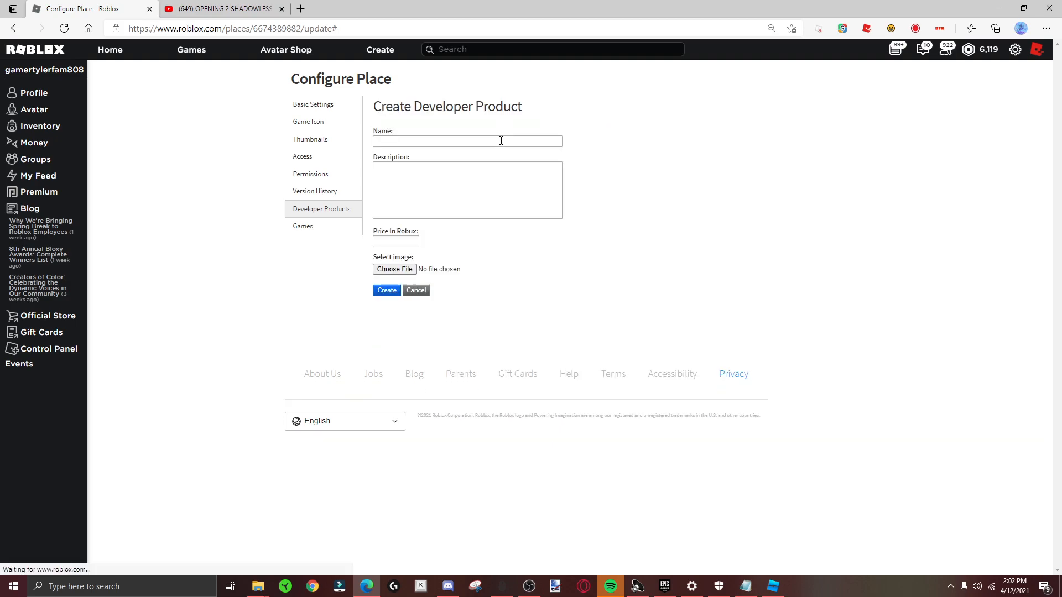
Step: Create the '1000 donation' developer product priced at 1000 Robux
{"action": "type", "text": "1000 donation"}
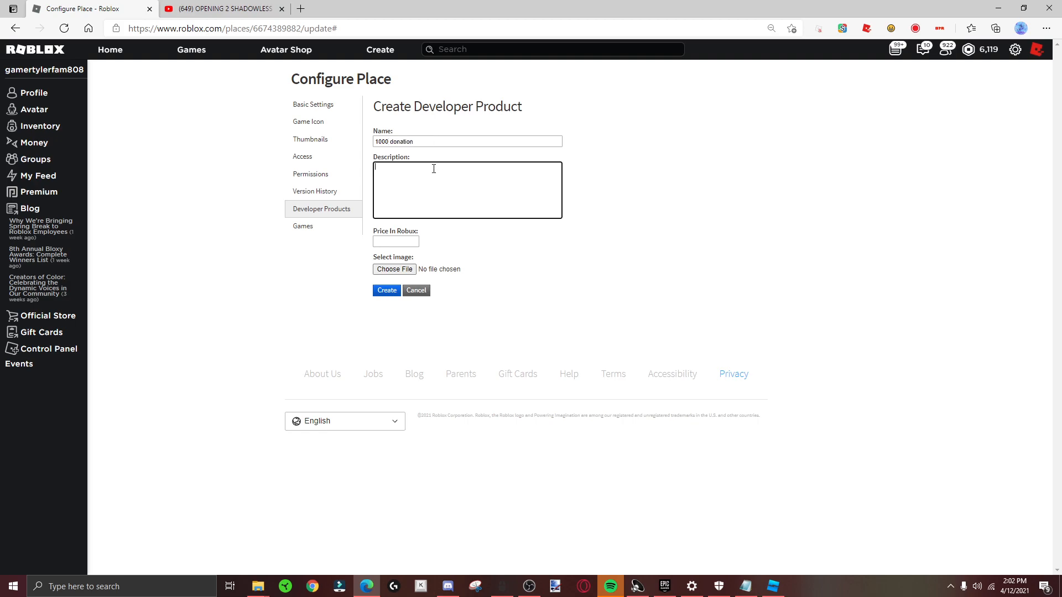
{"action": "type", "text": "1000 donation"}
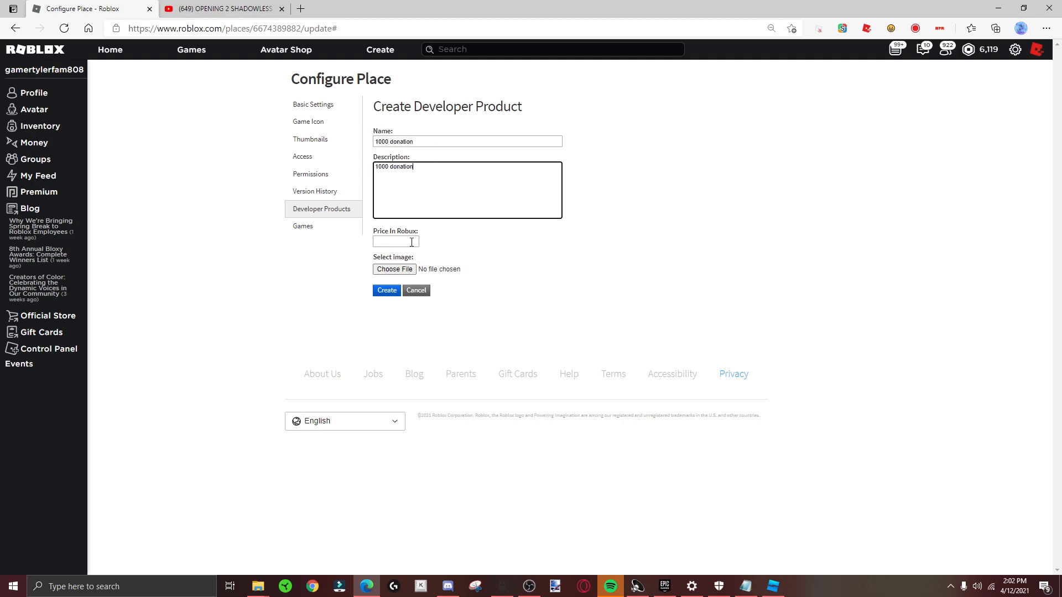
{"action": "left_click", "coordinate": [386, 290]}
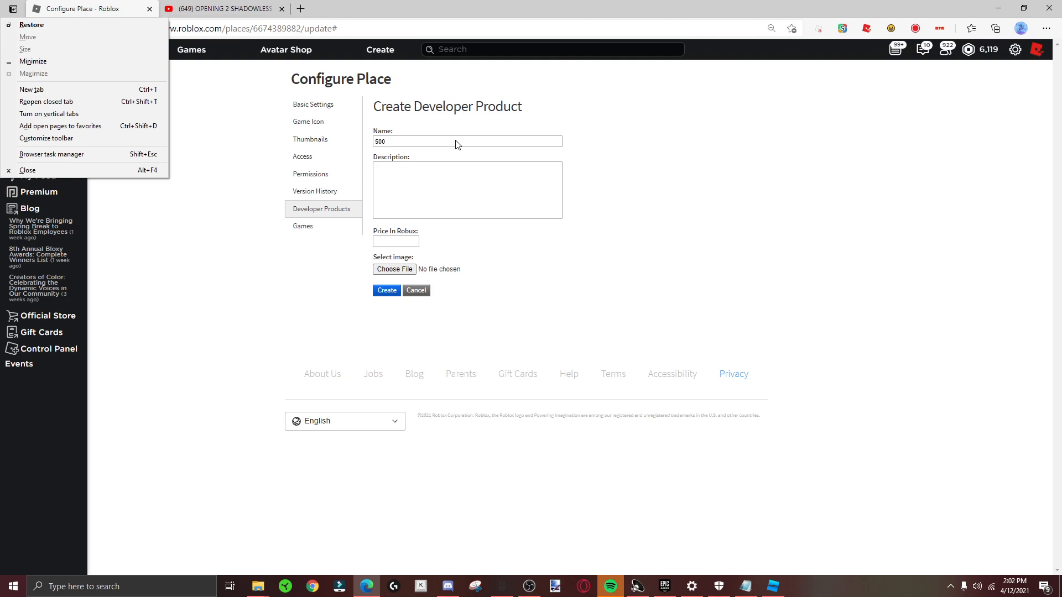
{"action": "type", "text": "0 donation"}
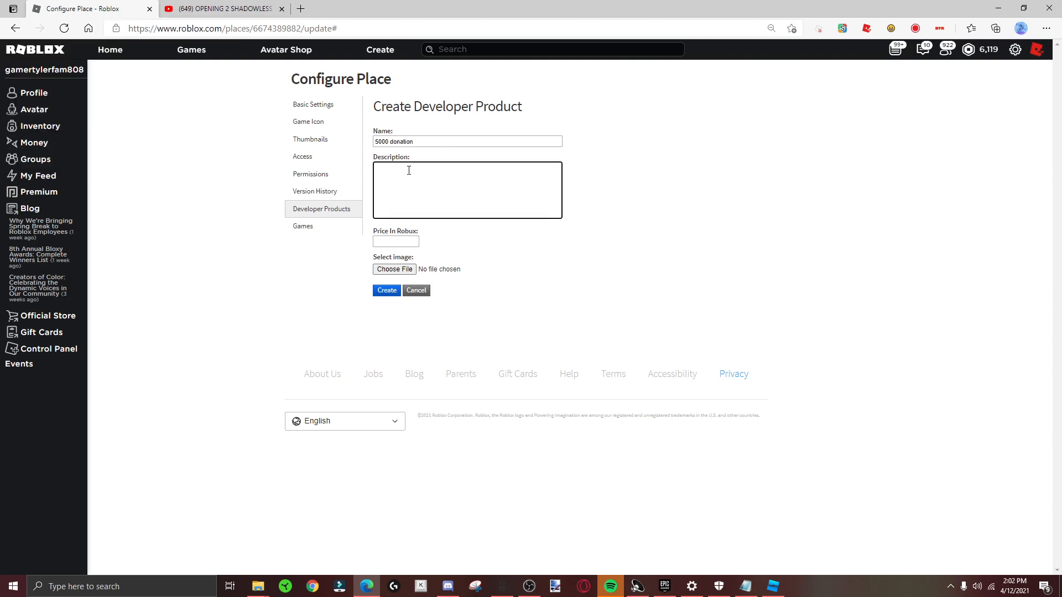
Step: Create the '5000 donation' developer product priced at 5000 Robux
{"action": "type", "text": "5000 donation"}
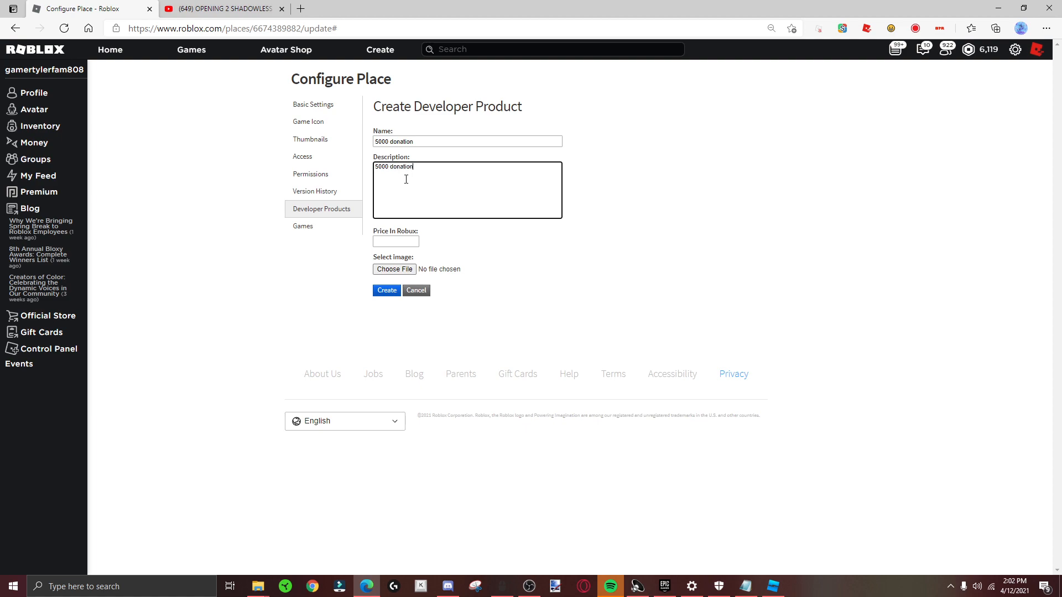
{"action": "type", "text": "5000"}
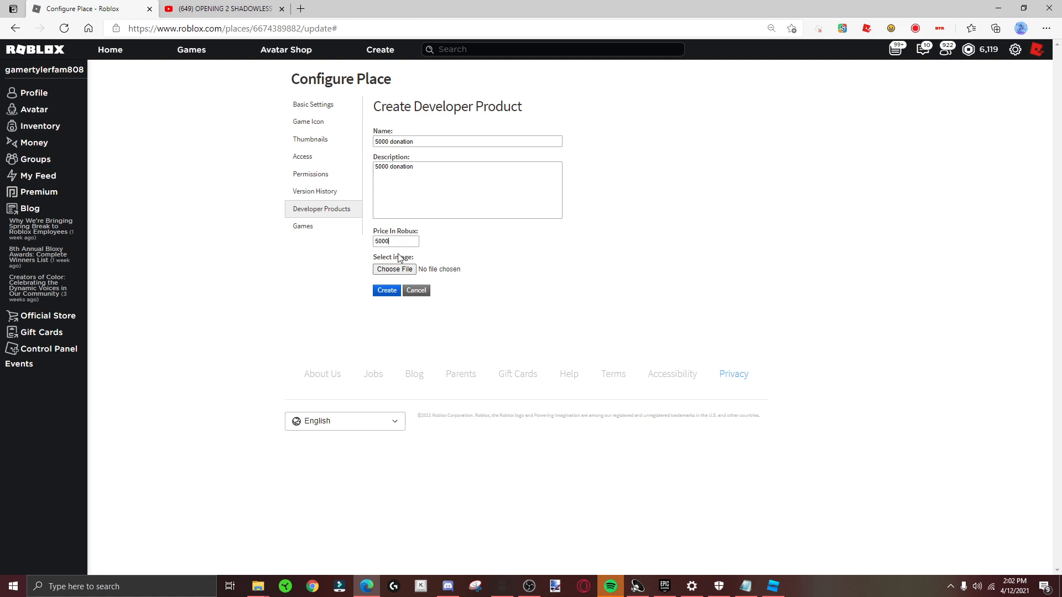
{"action": "left_click", "coordinate": [386, 290]}
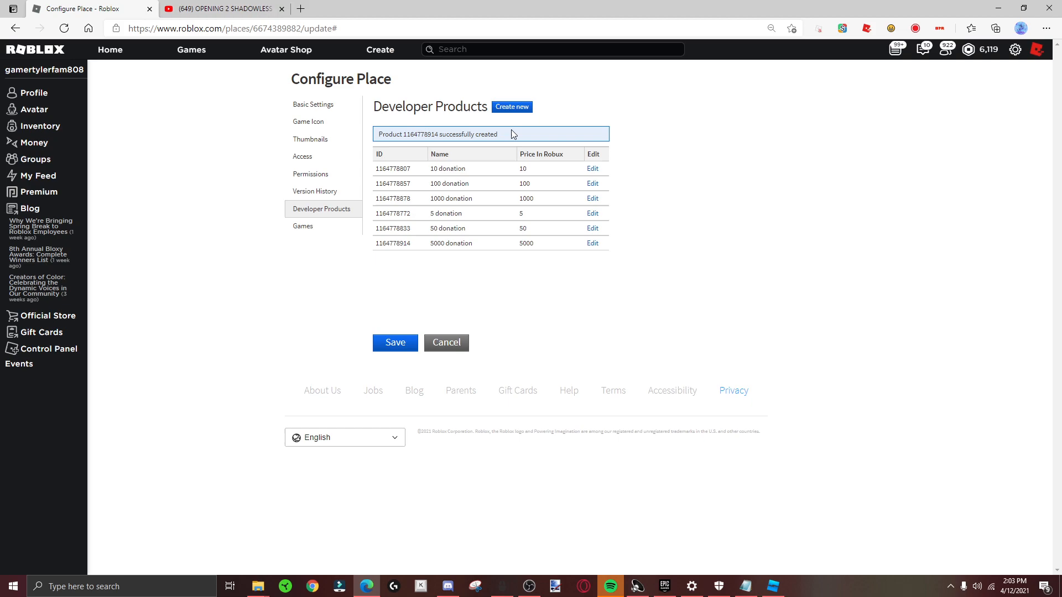
Step: Create the '10000 donation' developer product with description '10000 donation' and price 10000 Robux
{"action": "left_click", "coordinate": [511, 106]}
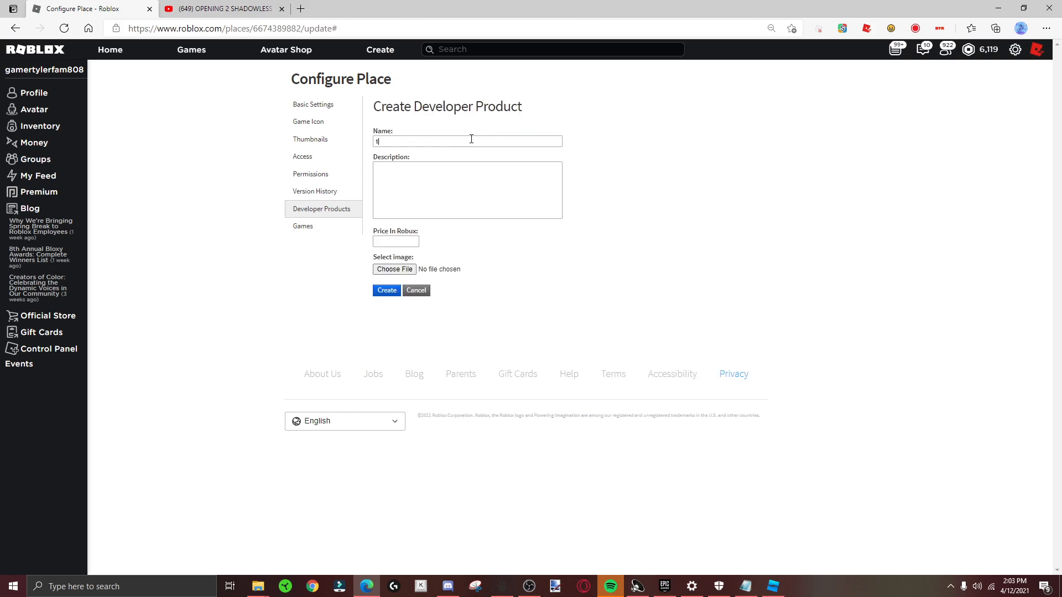
{"action": "type", "text": "00000"}
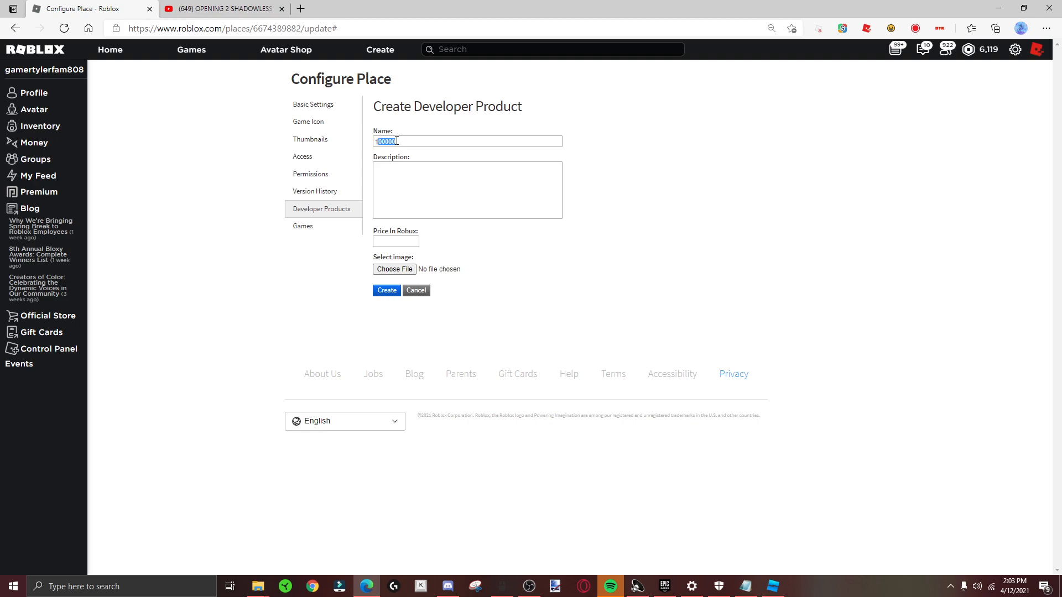
{"action": "type", "text": "100"}
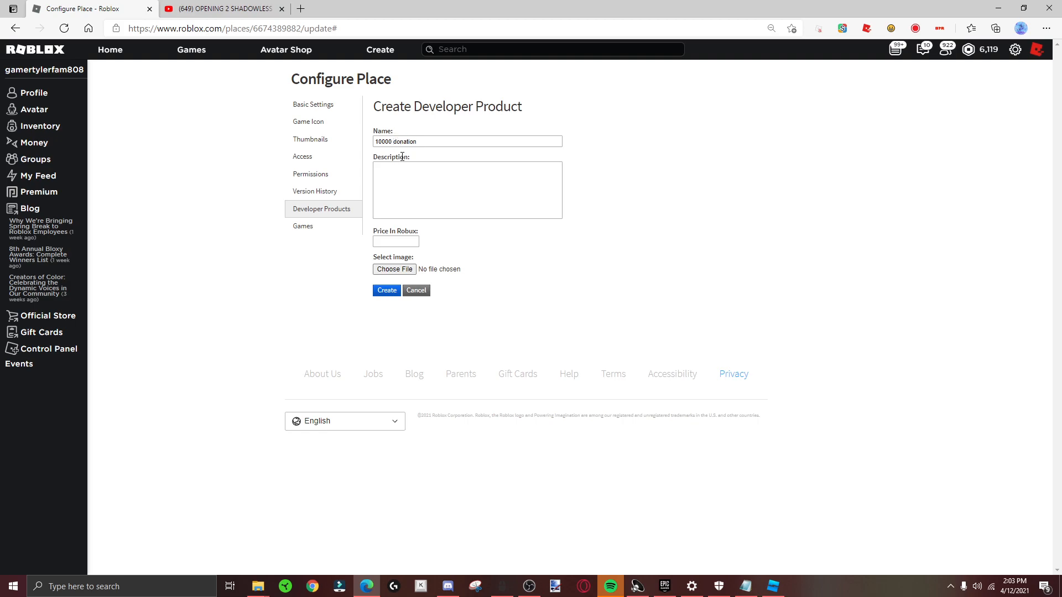
{"action": "type", "text": "10000 donation"}
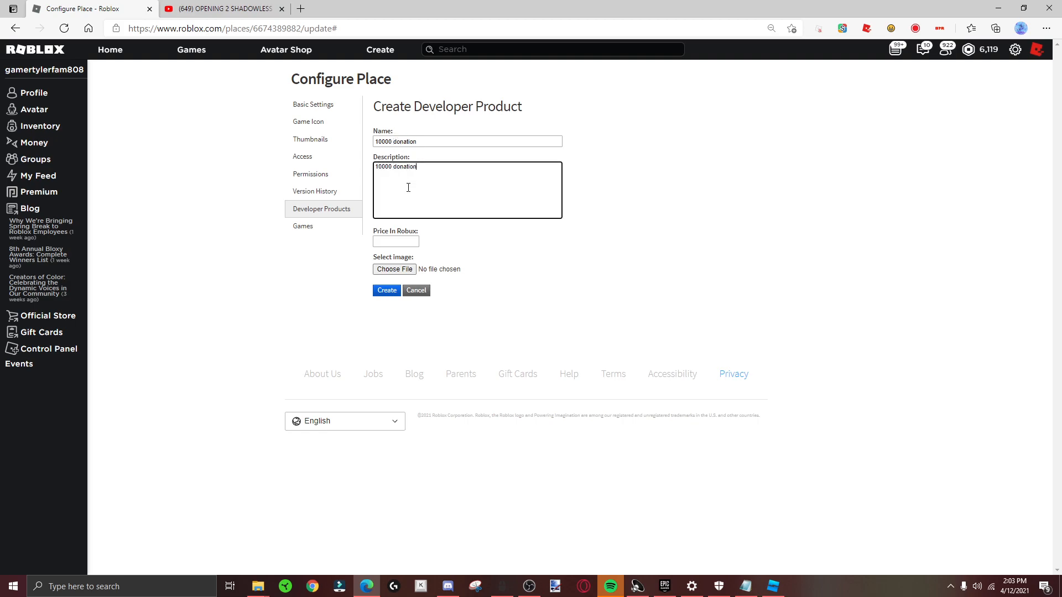
{"action": "type", "text": "10000"}
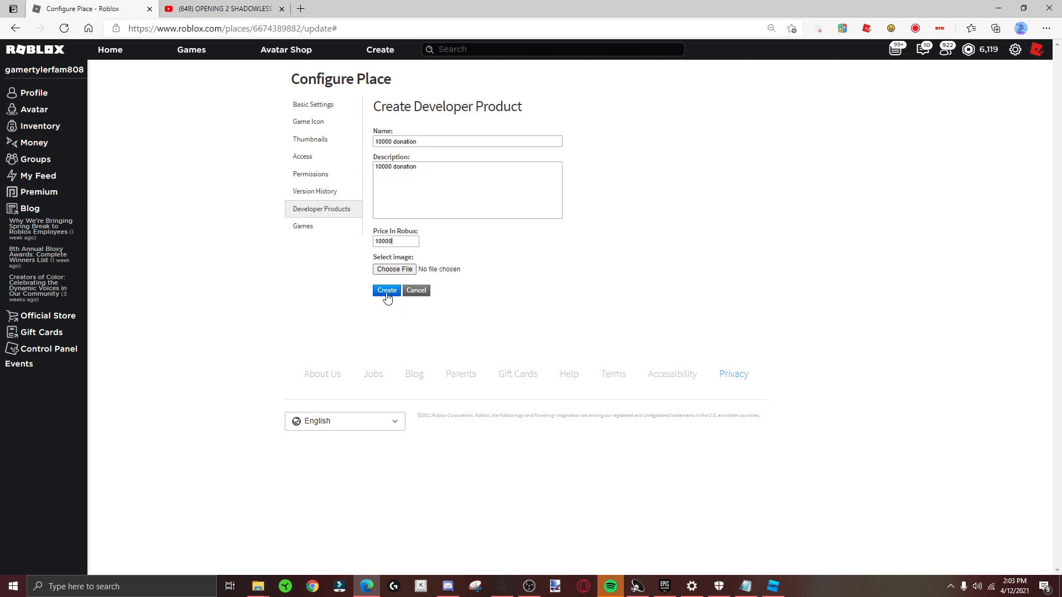
{"action": "left_click", "coordinate": [386, 289]}
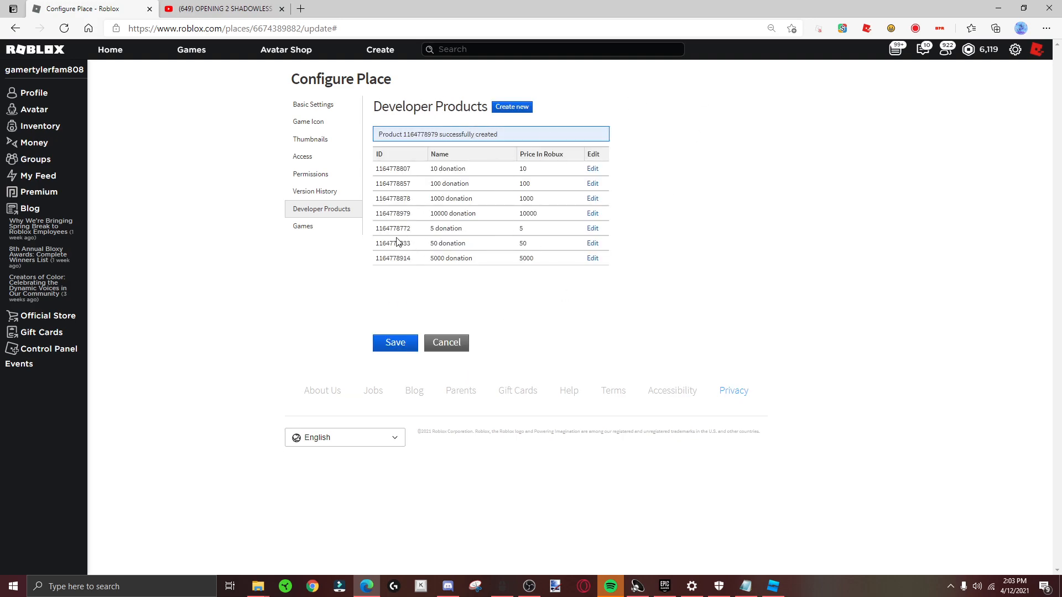
{"action": "double_click", "coordinate": [393, 228]}
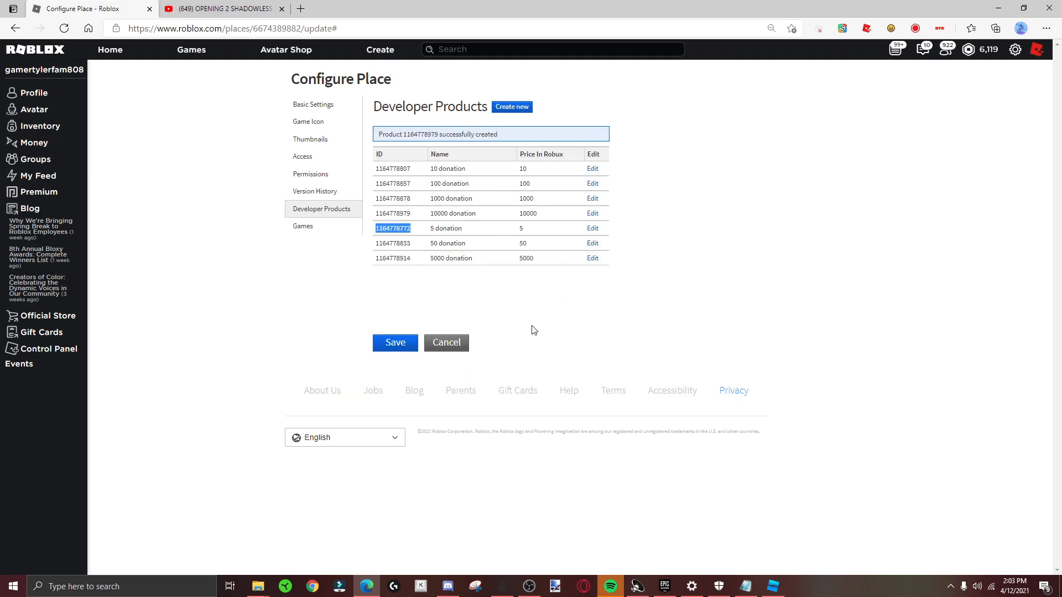
{"action": "left_click", "coordinate": [772, 586]}
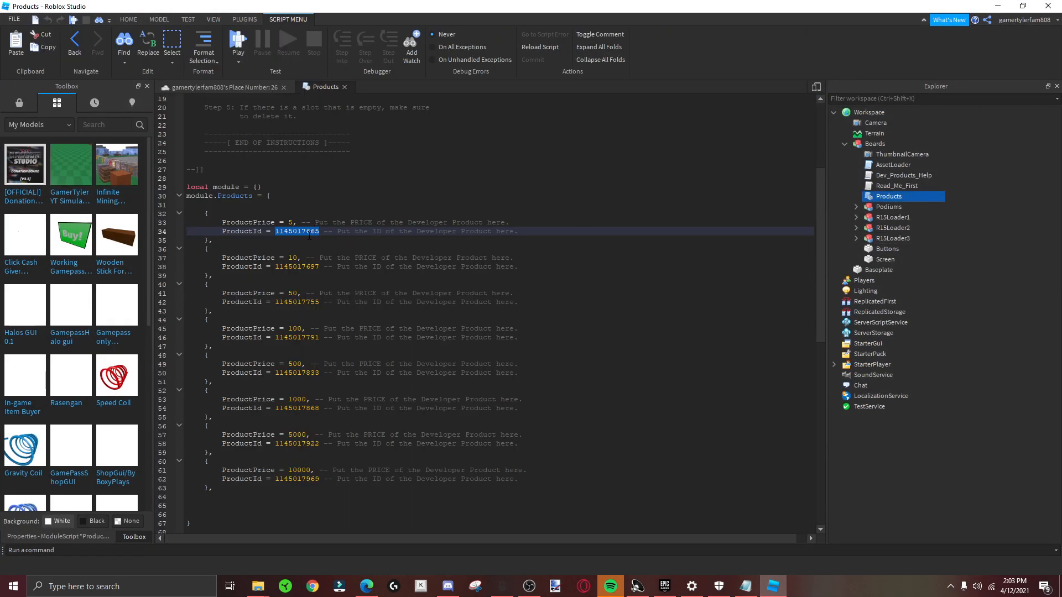
{"action": "type", "text": "1164778772"}
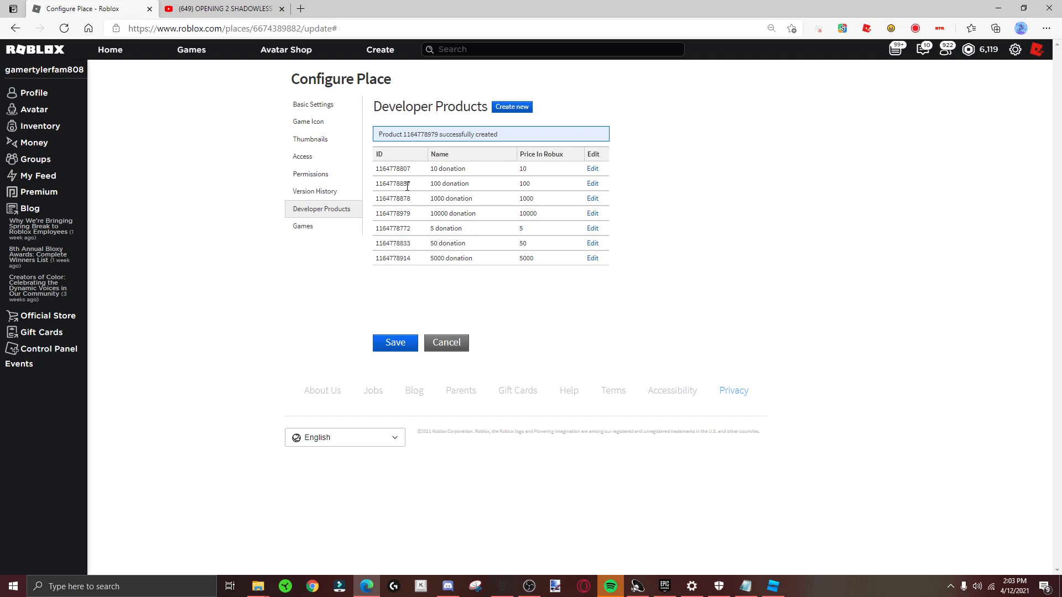
{"action": "left_click", "coordinate": [772, 586]}
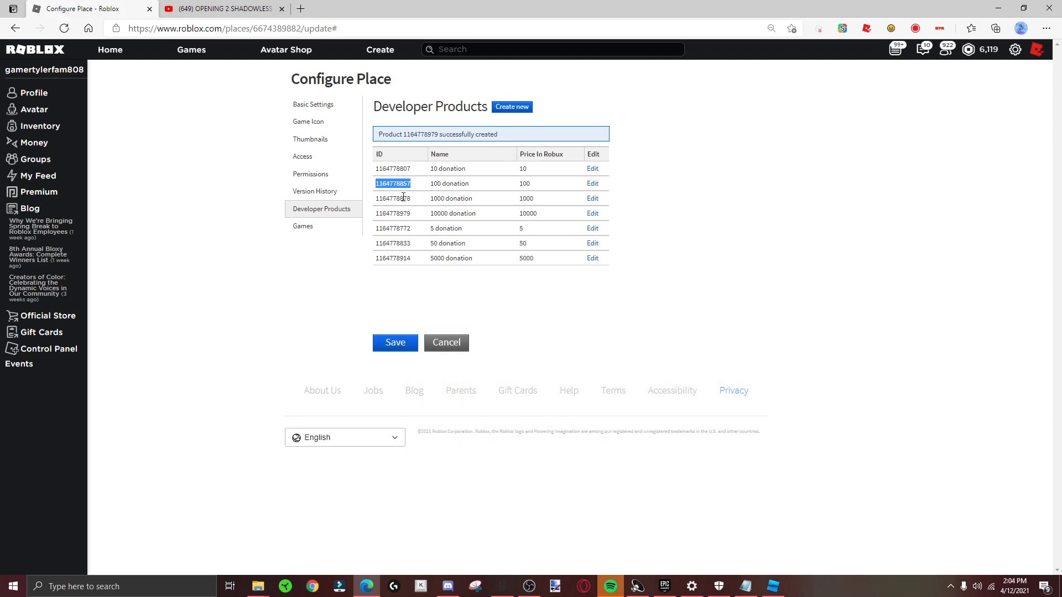
{"action": "left_click", "coordinate": [773, 586]}
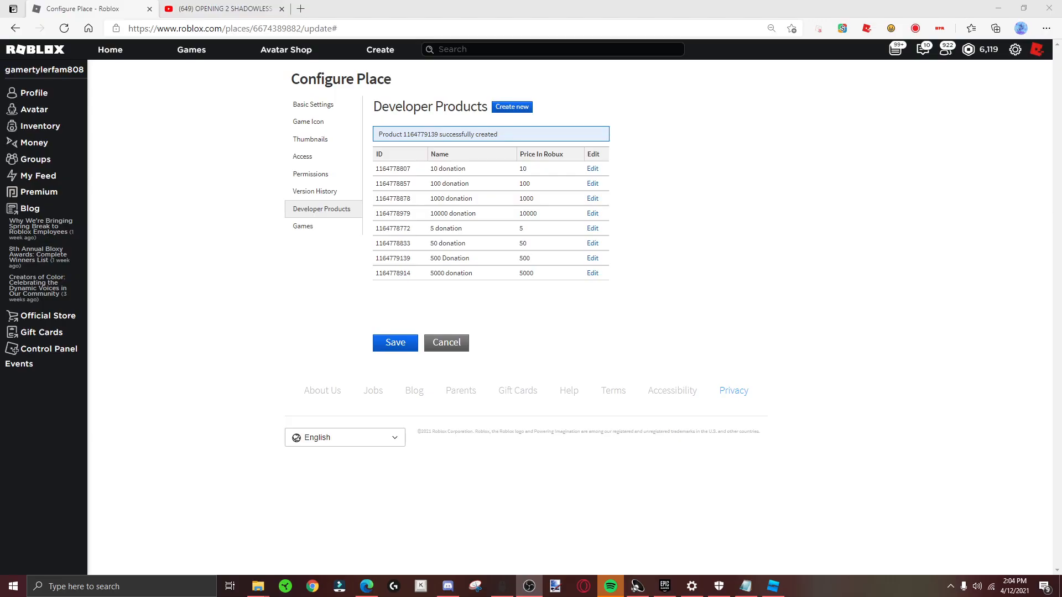
{"action": "mouse_move", "coordinate": [428, 254]}
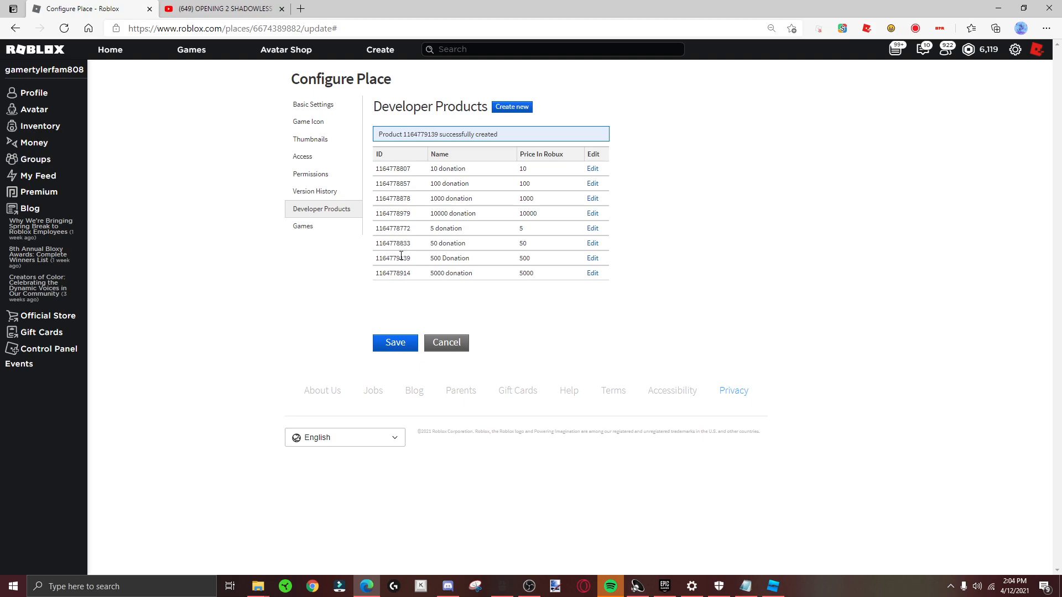
{"action": "left_click", "coordinate": [772, 587]}
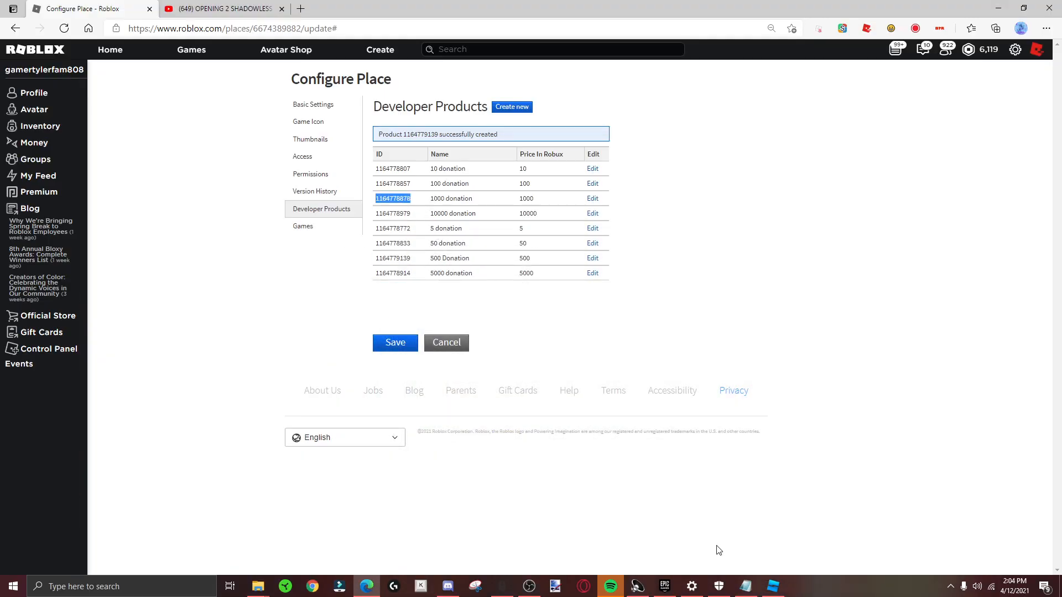
{"action": "left_click", "coordinate": [772, 586]}
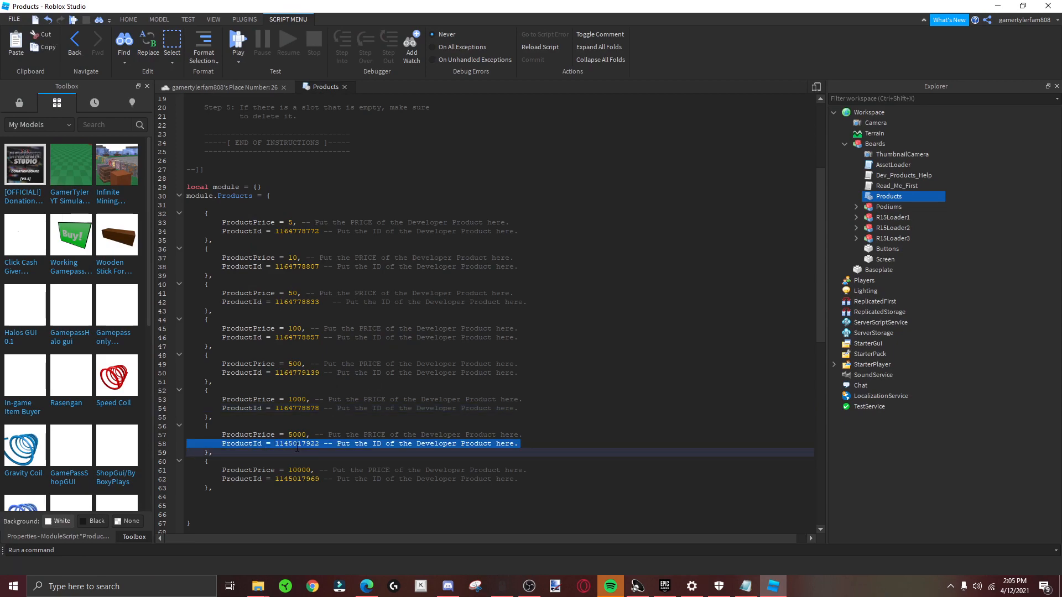
{"action": "key", "text": "Delete"}
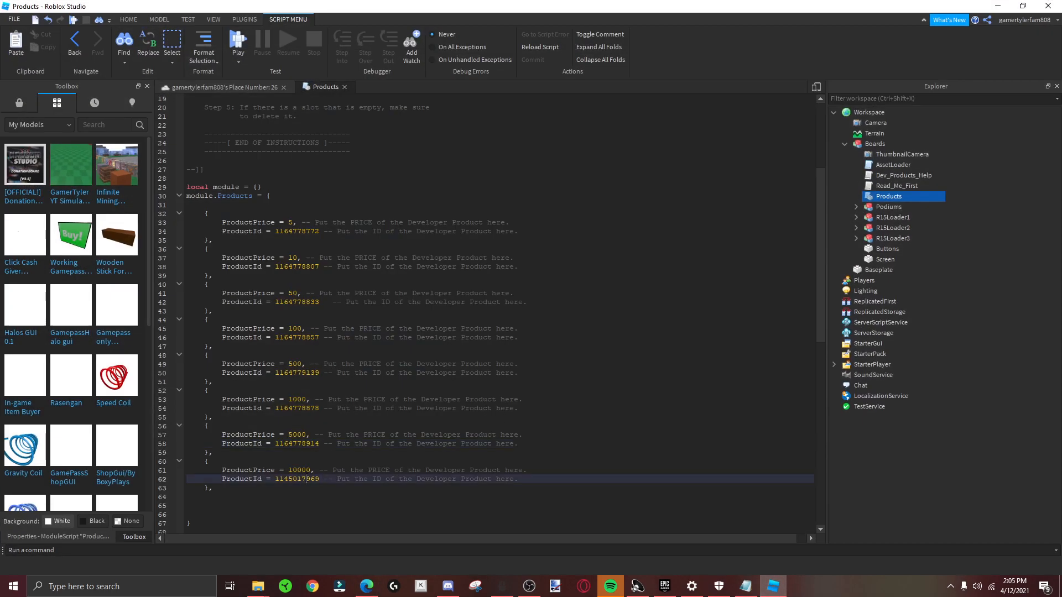
{"action": "type", "text": "1164778975"}
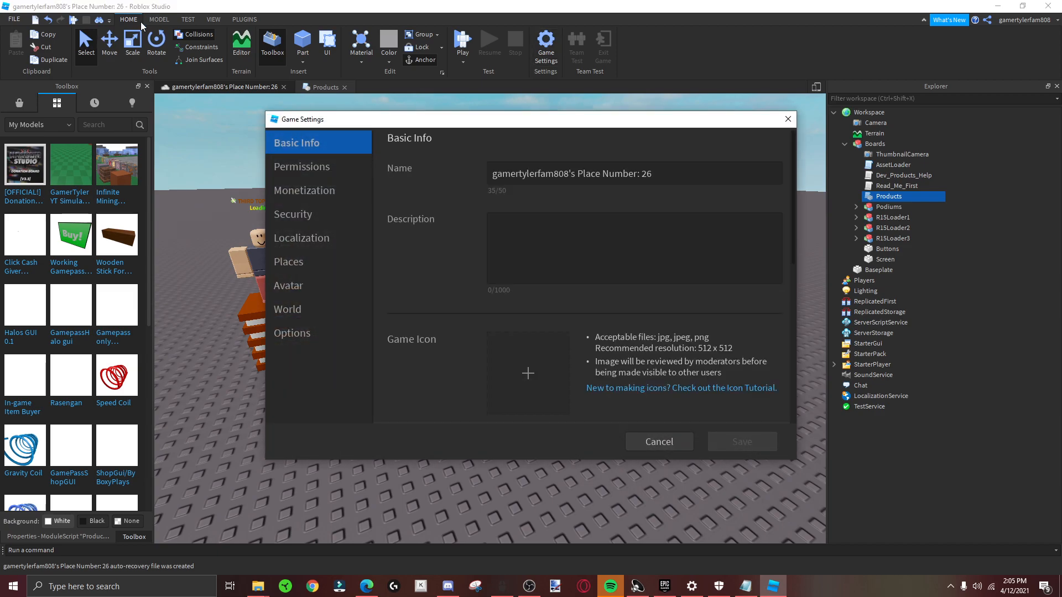
Step: Enable third-party sales, HTTP requests, Studio API access and third-party teleports in Security, then save
{"action": "left_click", "coordinate": [293, 214]}
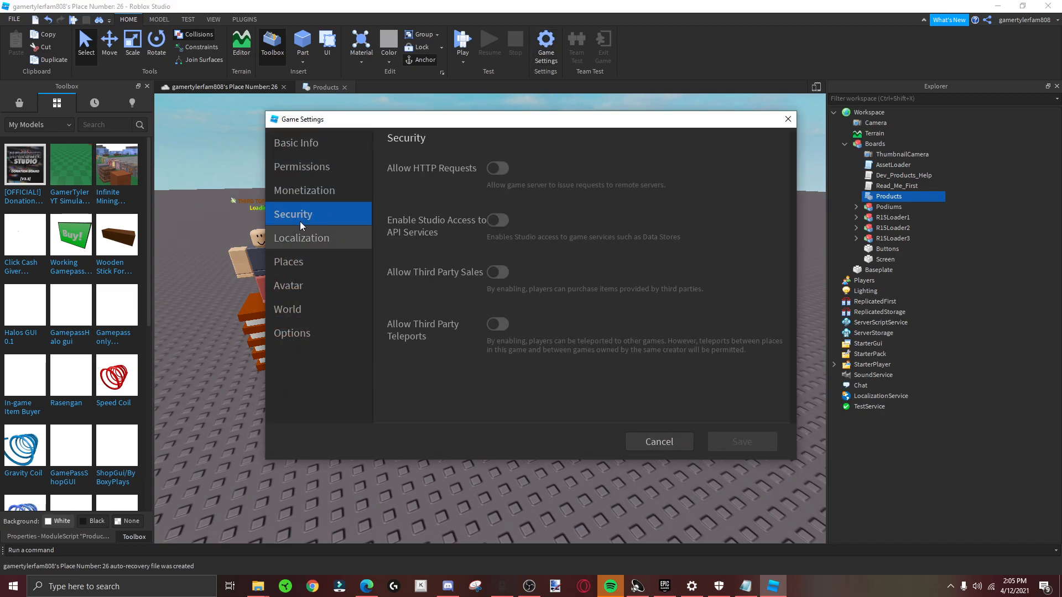
{"action": "mouse_move", "coordinate": [486, 275]}
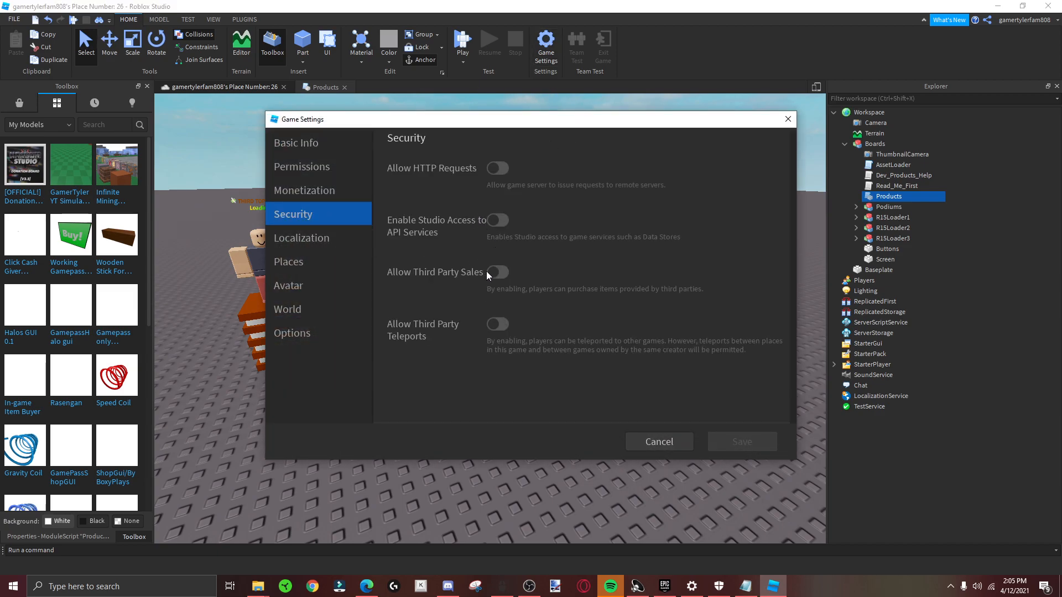
{"action": "left_click", "coordinate": [497, 272]}
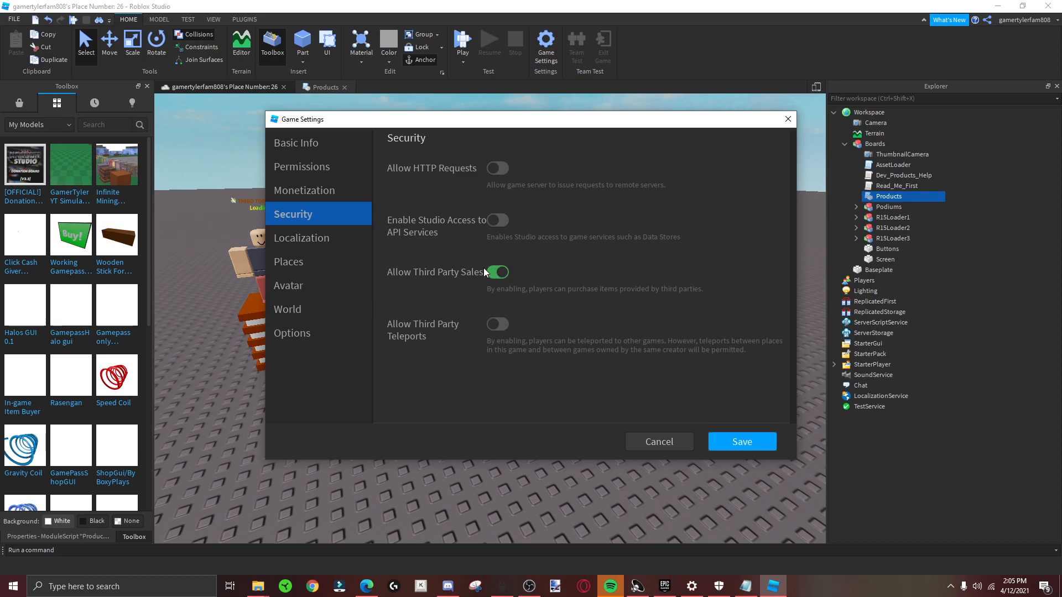
{"action": "left_click", "coordinate": [497, 220]}
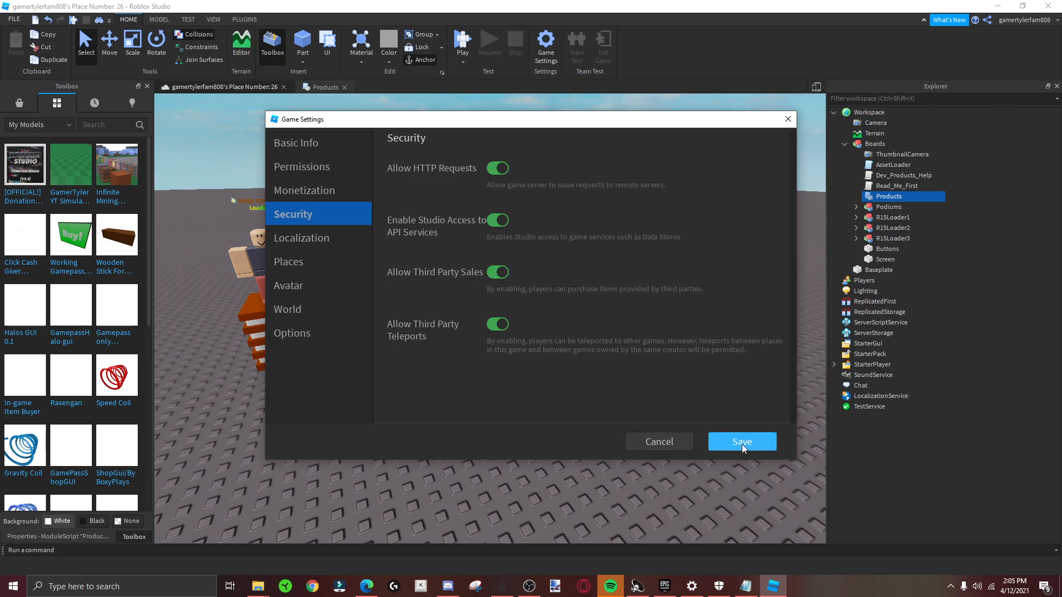
{"action": "left_click", "coordinate": [742, 441]}
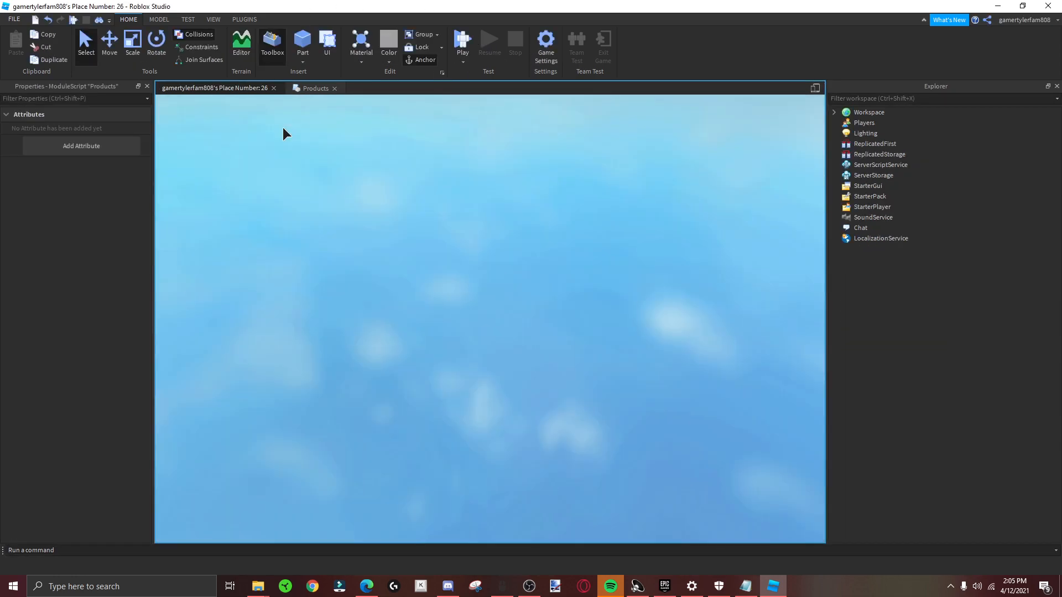
Step: Playtest and confirm the 10000-Robux donation test purchase from the board
{"action": "left_click", "coordinate": [462, 44]}
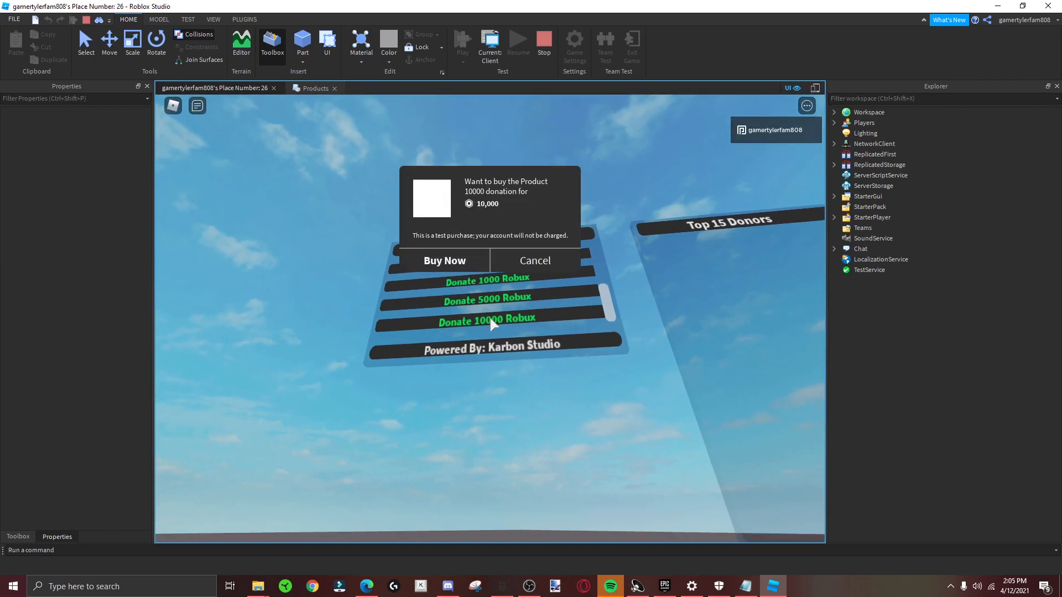
{"action": "left_click", "coordinate": [444, 261]}
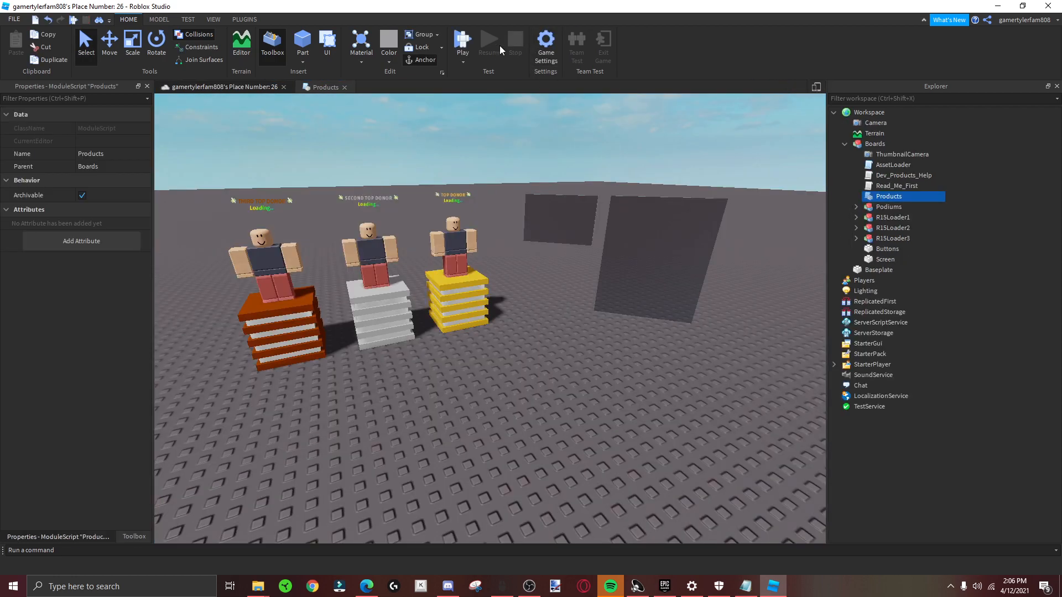
Step: Launch a fresh playtest so the avatar spawns on the baseplate
{"action": "left_click", "coordinate": [462, 41]}
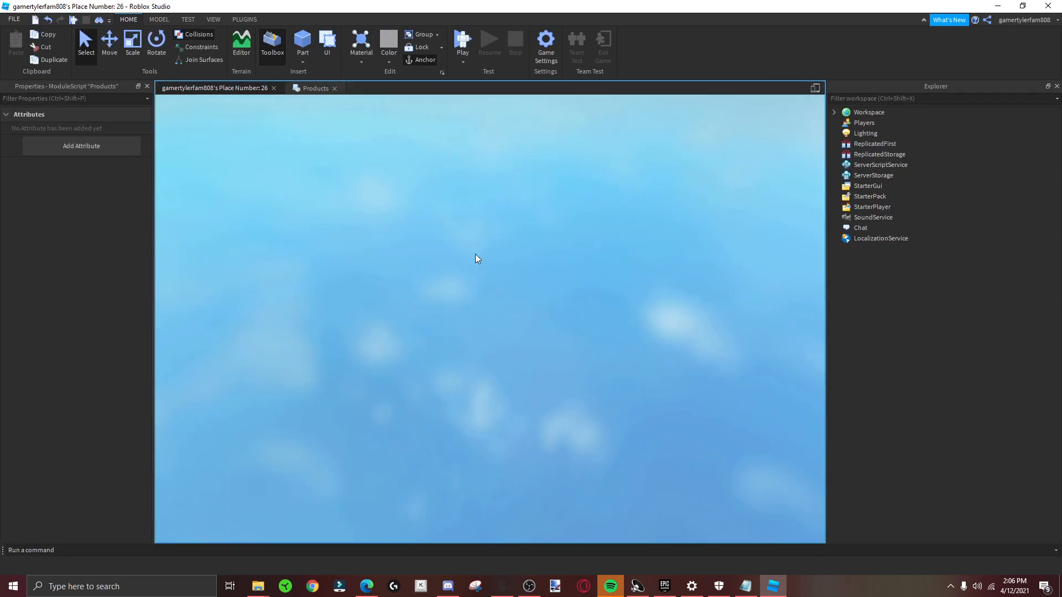
{"action": "left_click", "coordinate": [462, 44]}
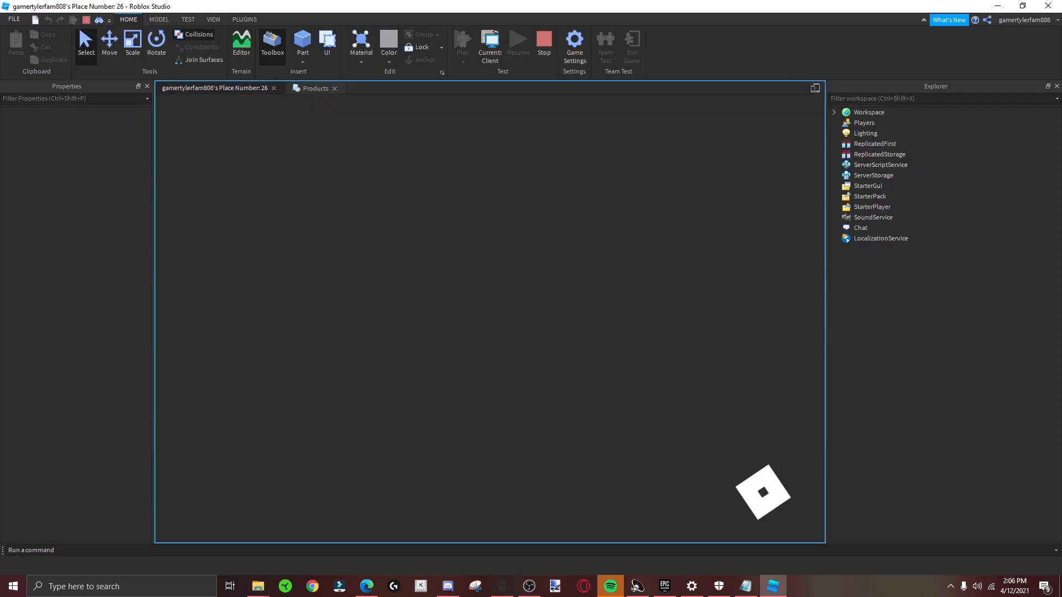
{"action": "left_click", "coordinate": [463, 40]}
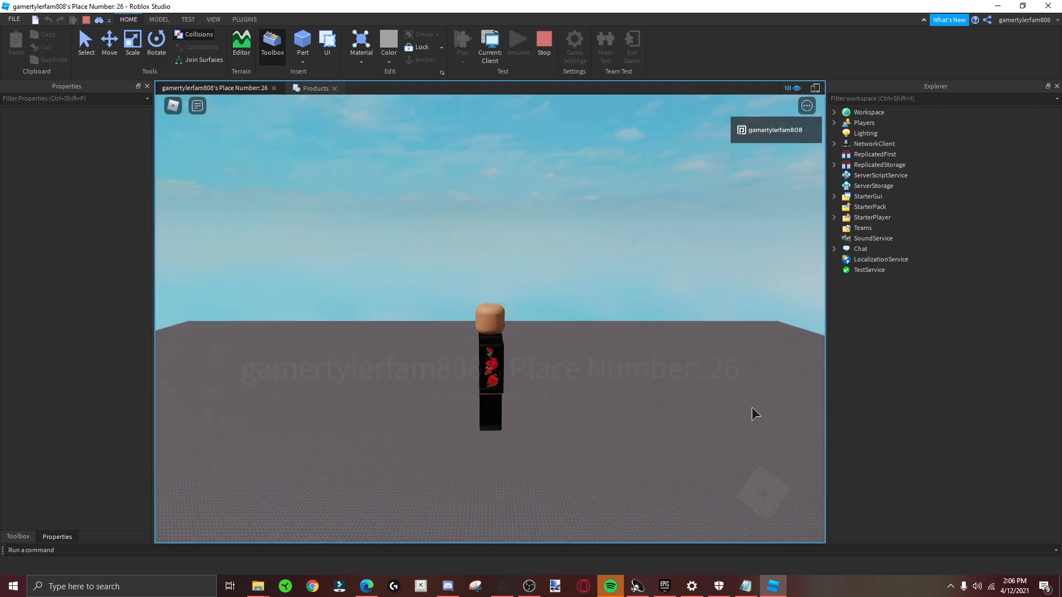